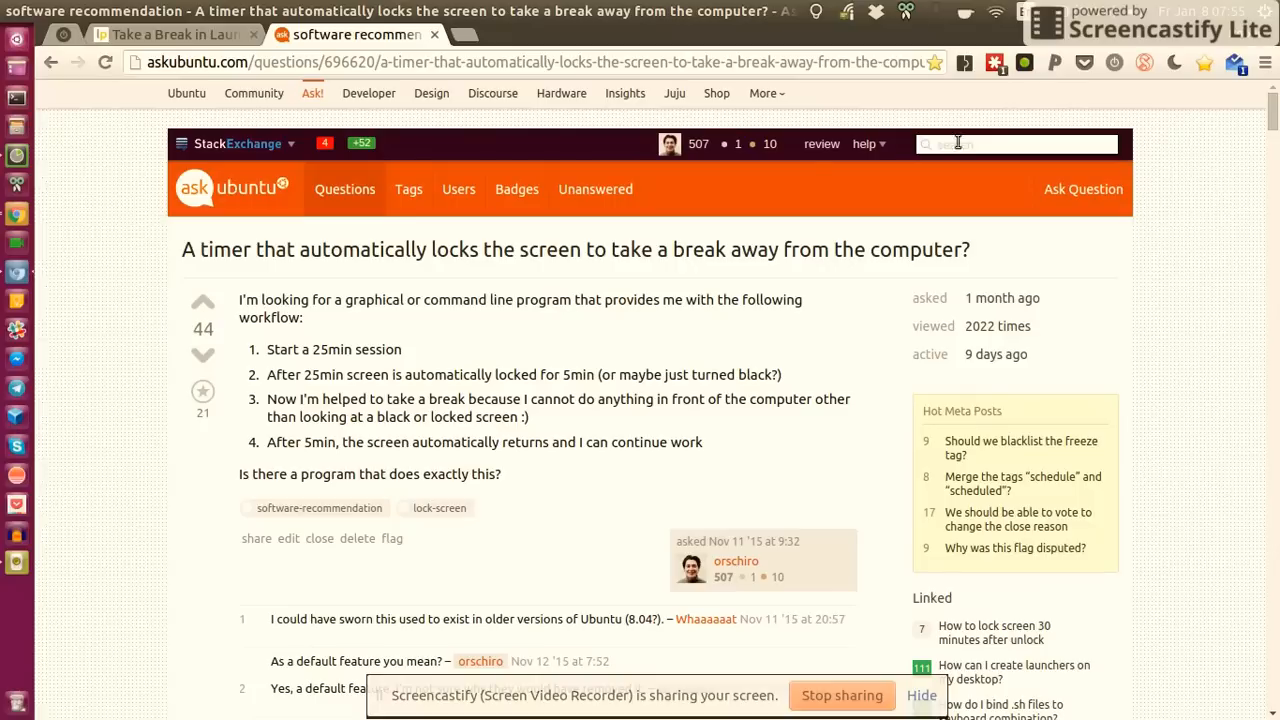
{"action": "mouse_move", "coordinate": [1196, 166]}
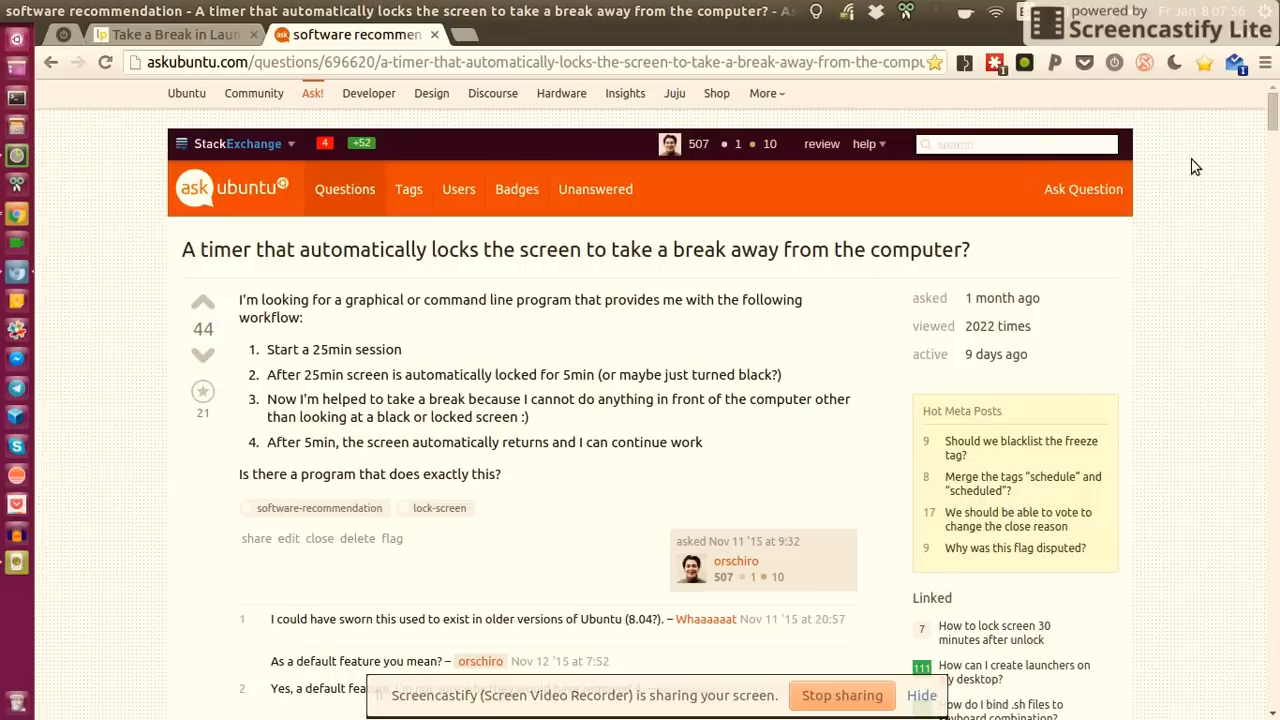
{"action": "mouse_move", "coordinate": [174, 240]}
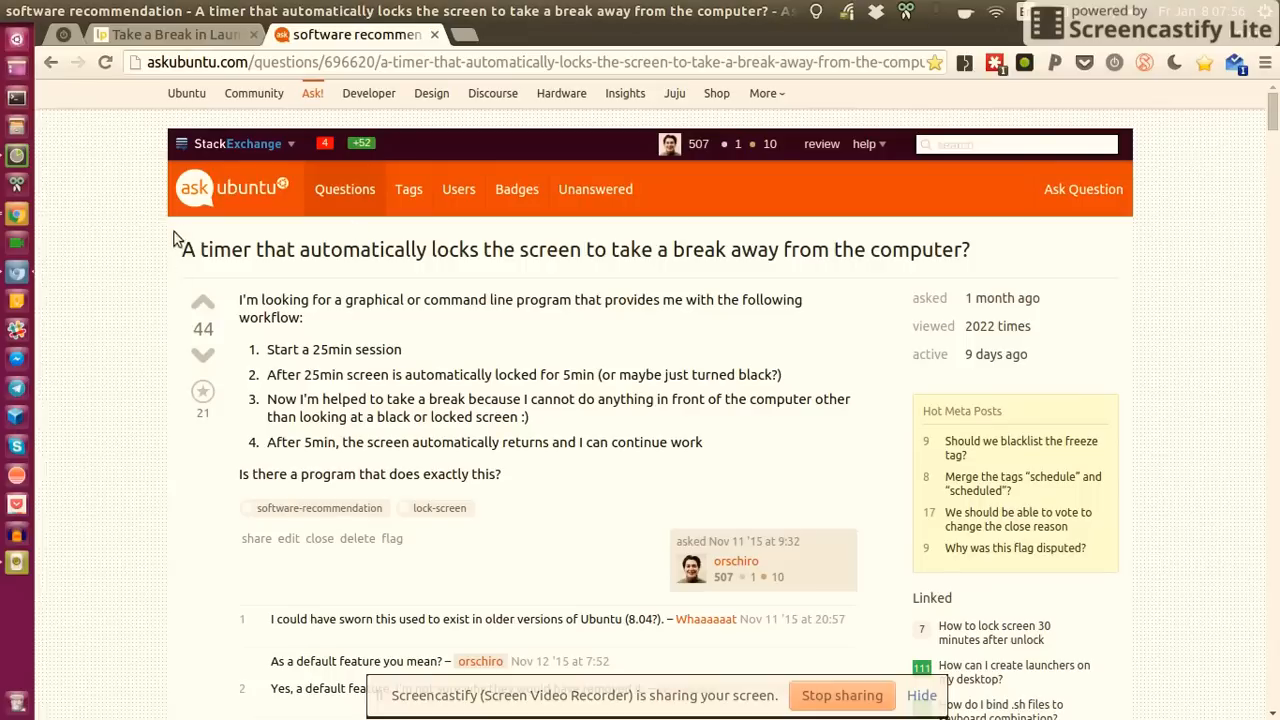
{"action": "mouse_move", "coordinate": [466, 382]}
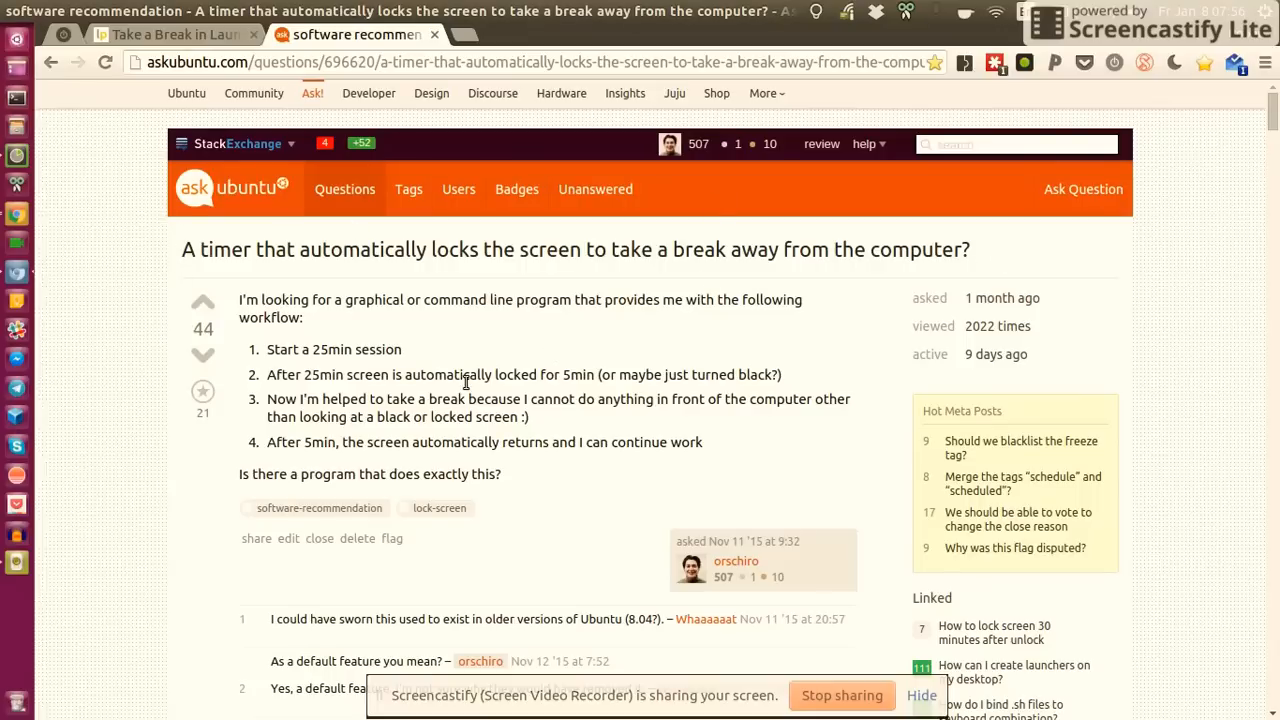
{"action": "mouse_move", "coordinate": [272, 442]}
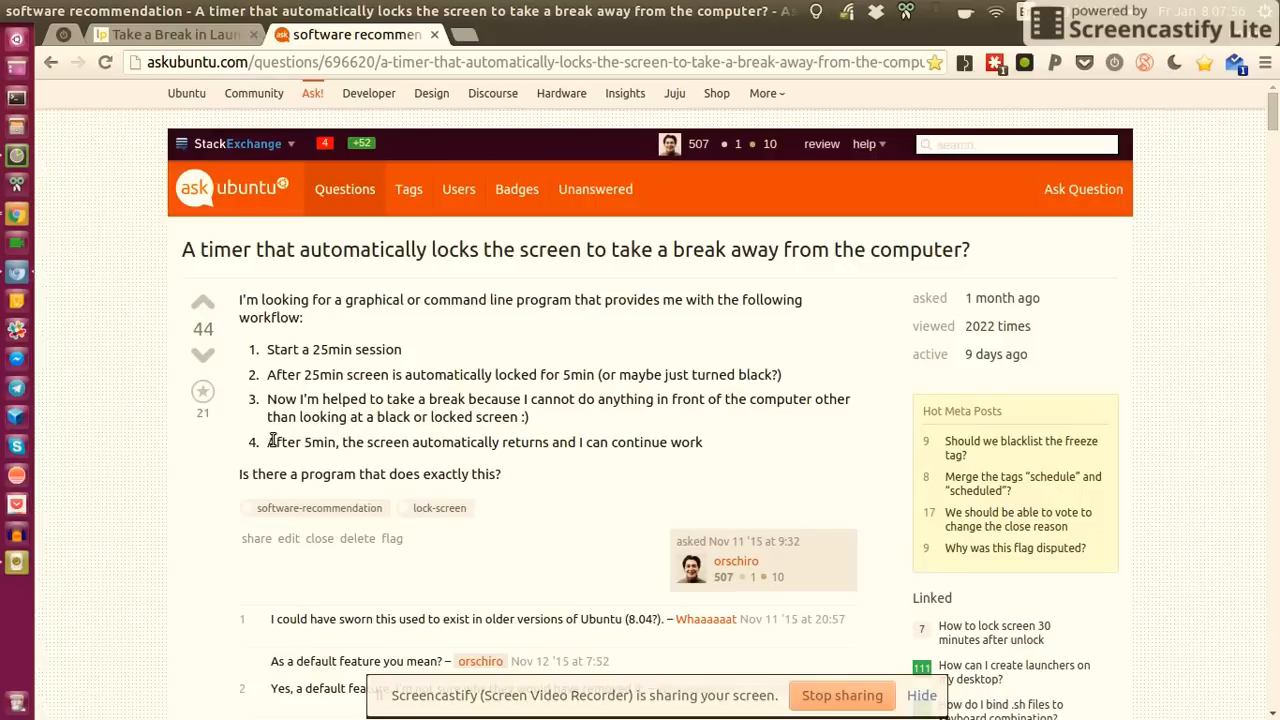
{"action": "mouse_move", "coordinate": [786, 460]}
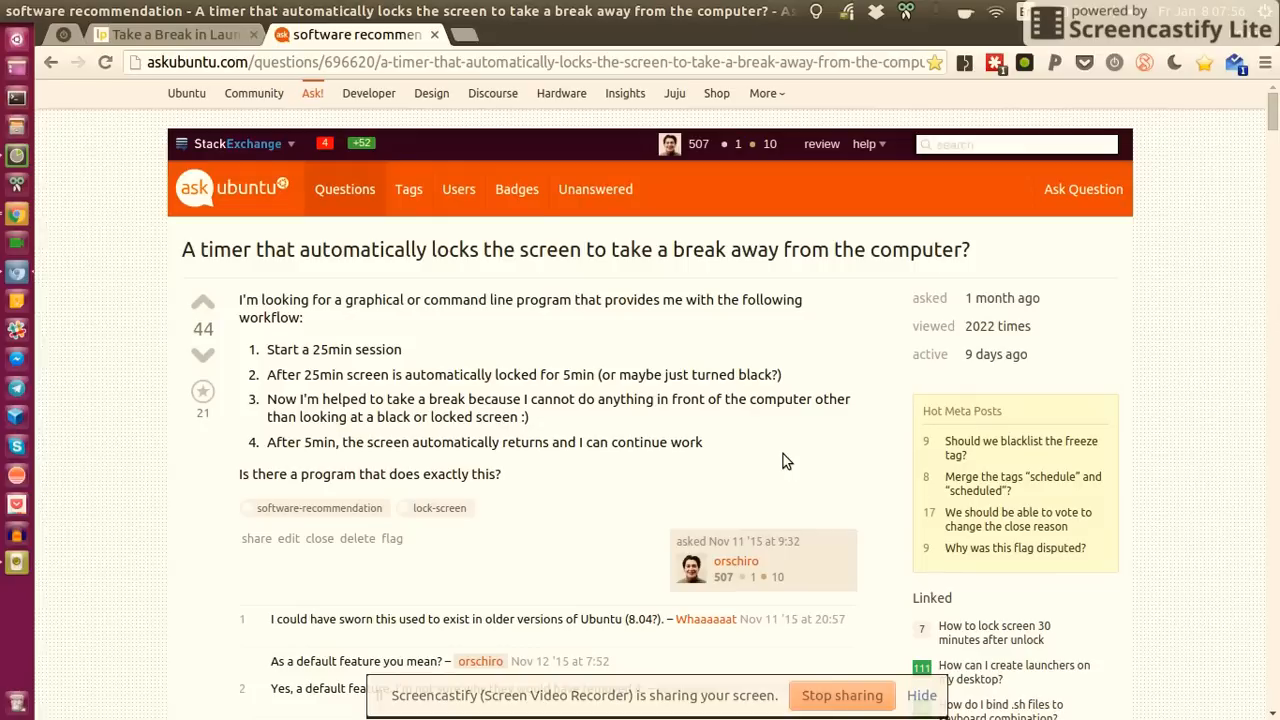
{"action": "mouse_move", "coordinate": [540, 276]}
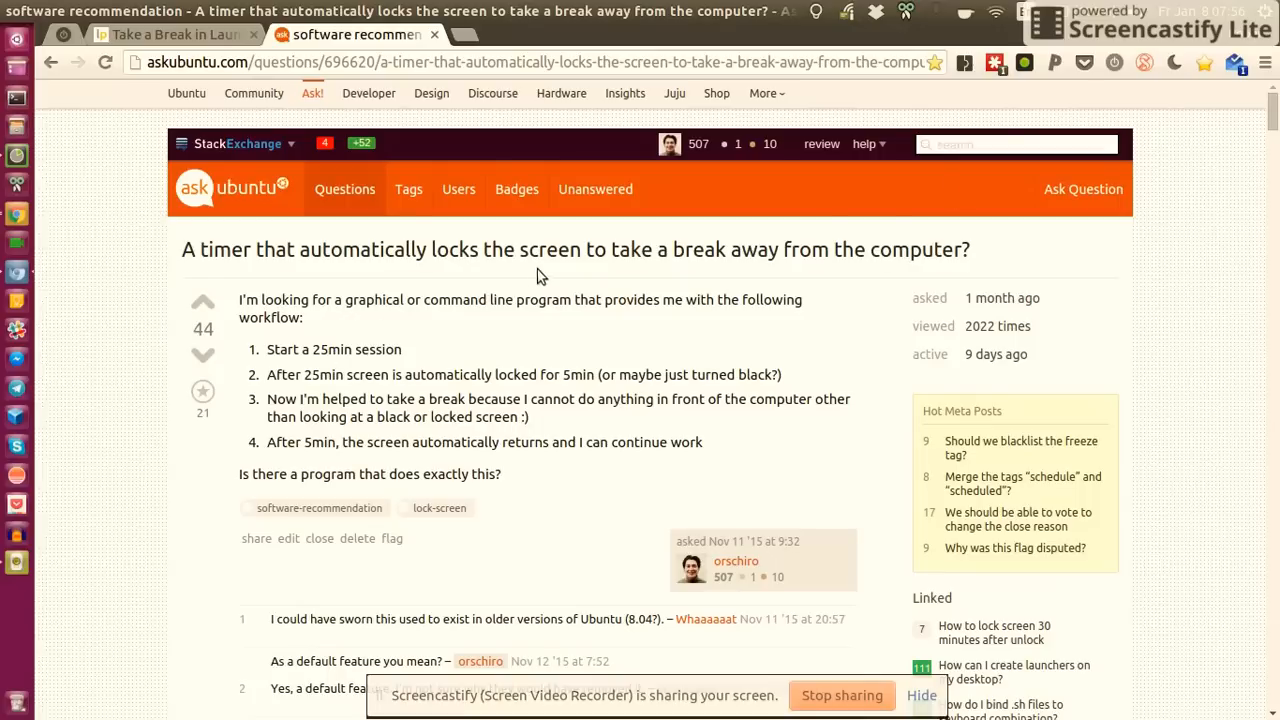
{"action": "mouse_move", "coordinate": [596, 252]}
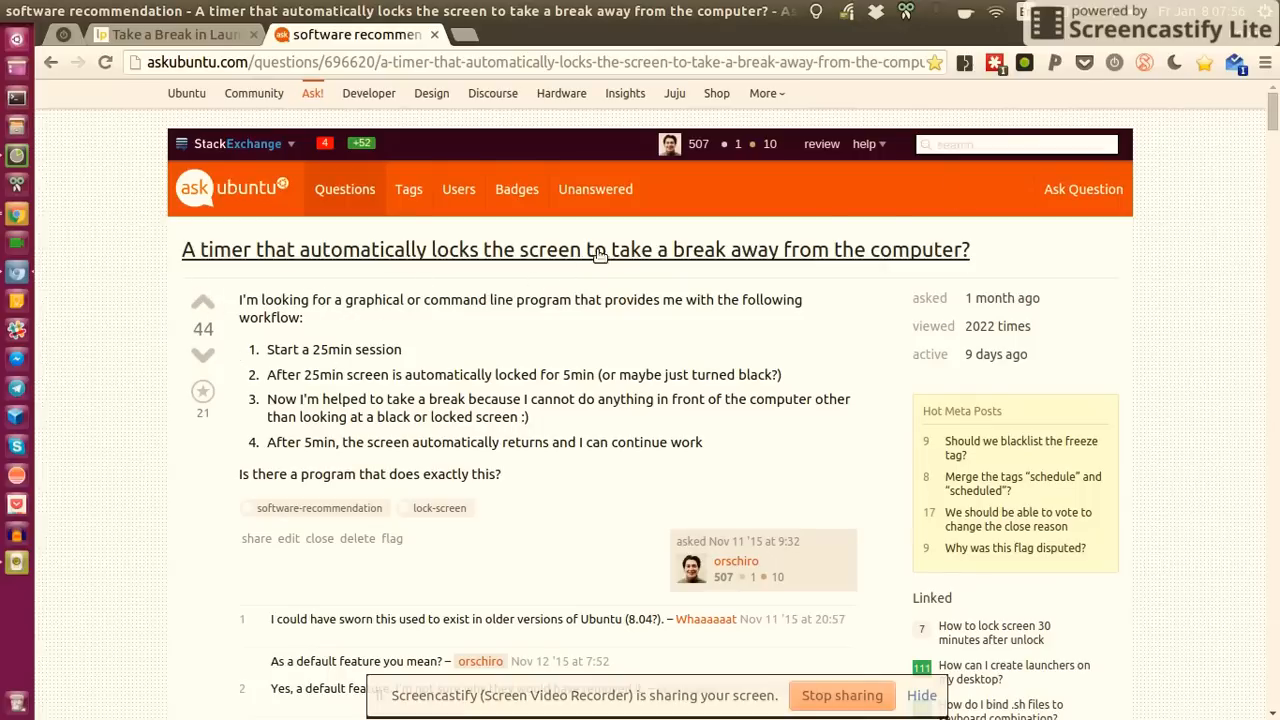
{"action": "mouse_move", "coordinate": [232, 308]}
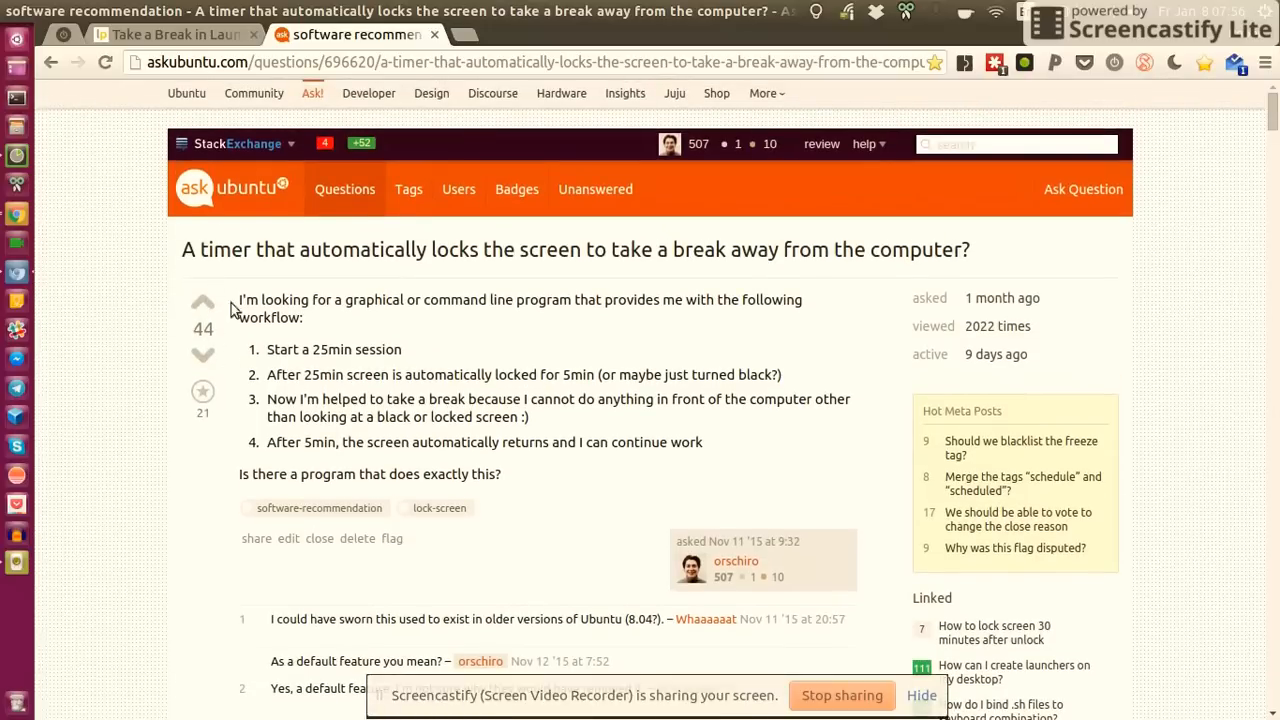
{"action": "mouse_move", "coordinate": [588, 342]}
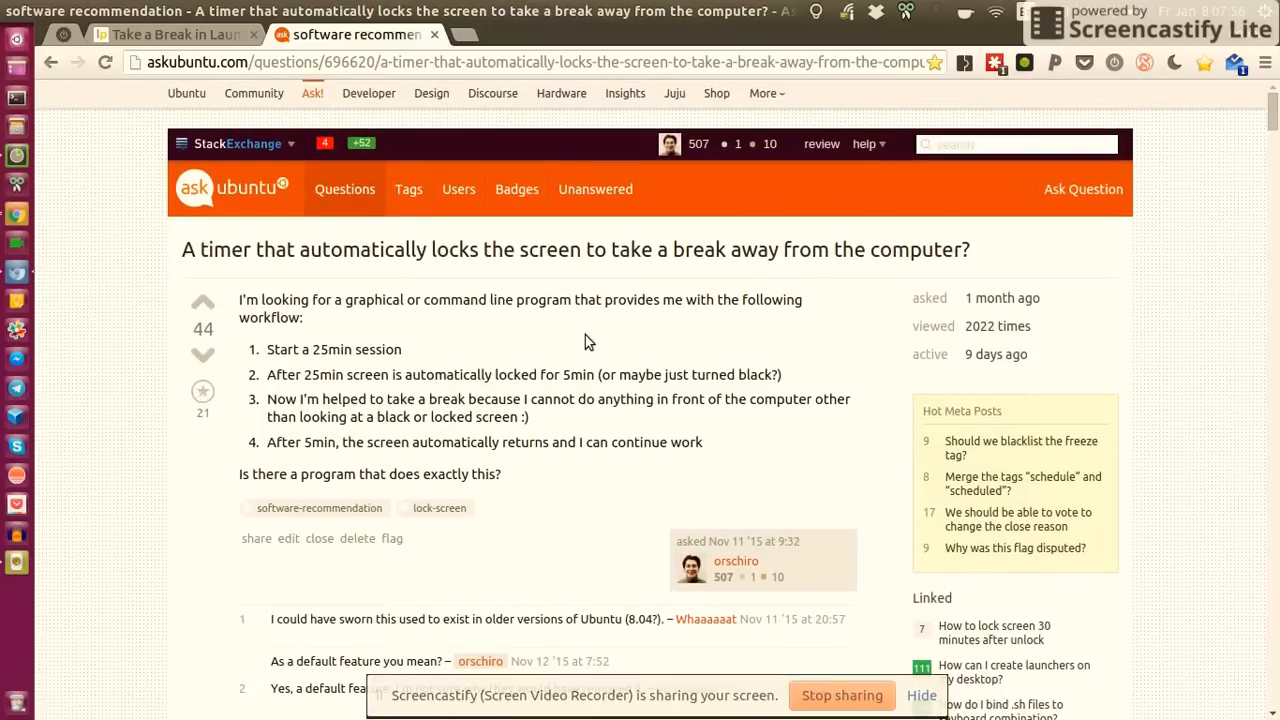
{"action": "mouse_move", "coordinate": [798, 186]}
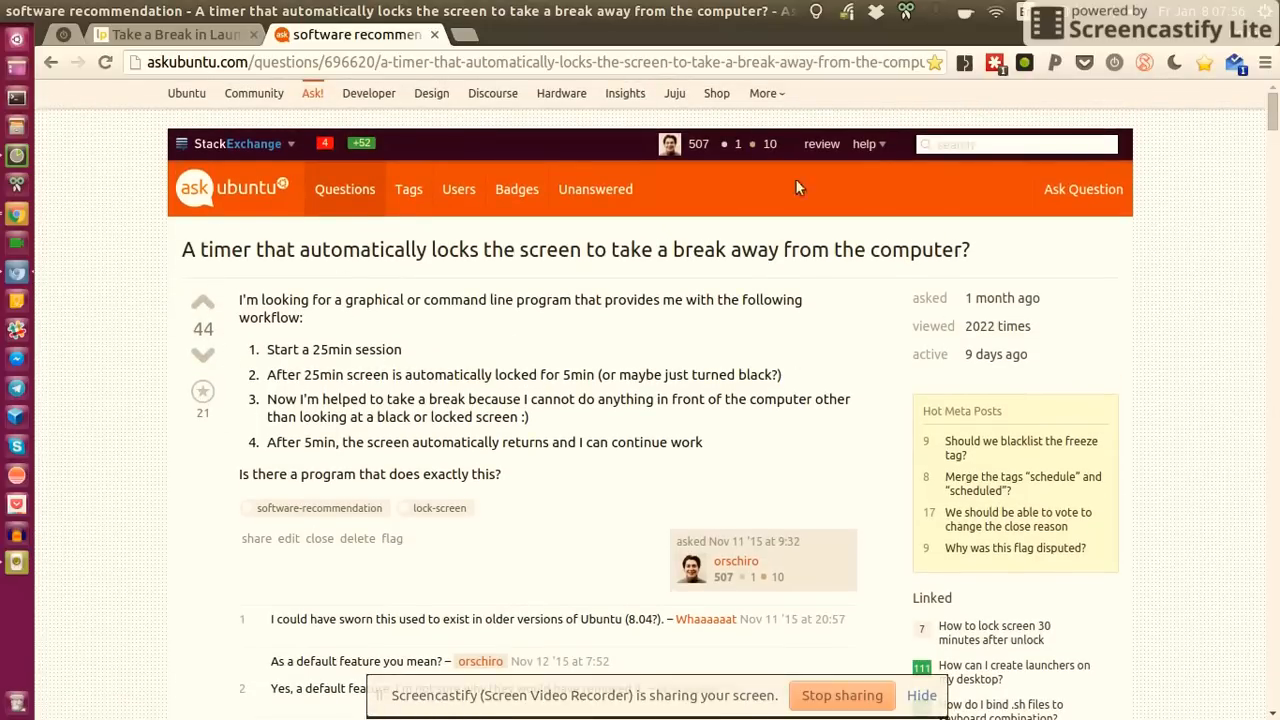
Step: Scroll the accepted answer down past its break script to the add-apt-repository and apt-get install takeabreak commands
{"action": "scroll", "scroll_direction": "down", "scroll_amount": 3}
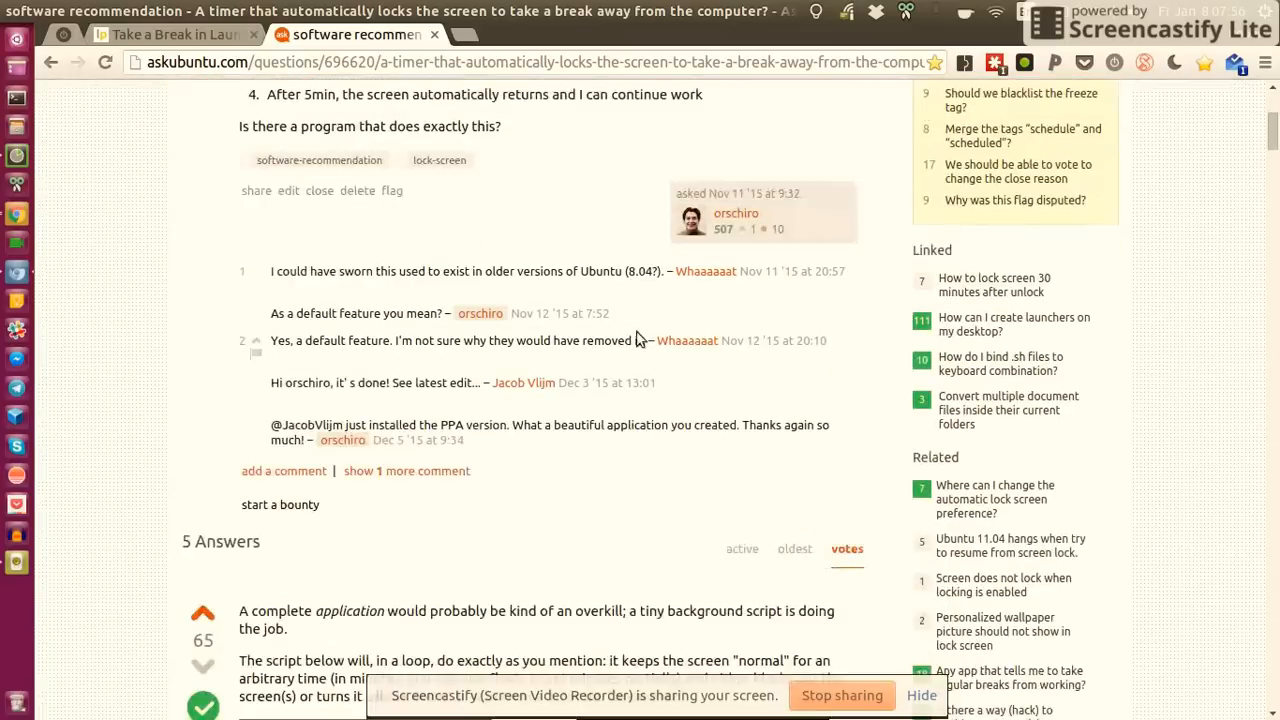
{"action": "scroll", "scroll_direction": "down", "scroll_amount": 3}
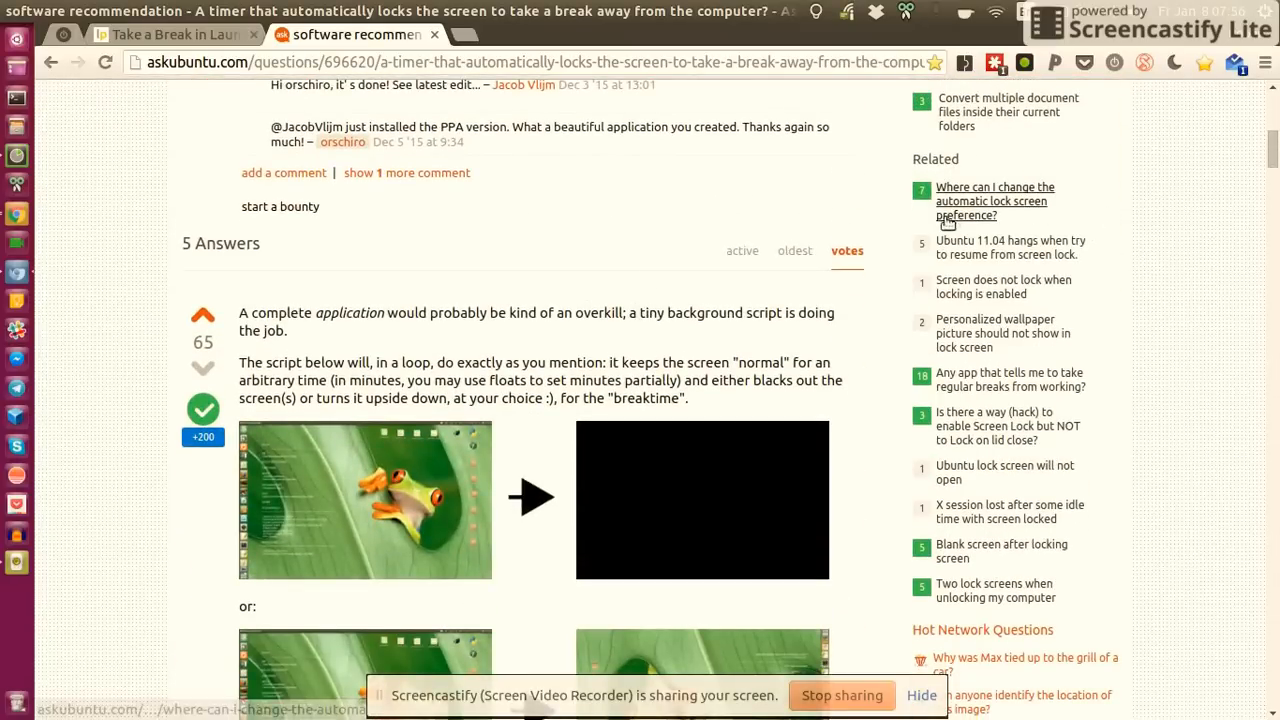
{"action": "scroll", "scroll_direction": "down", "scroll_amount": 3}
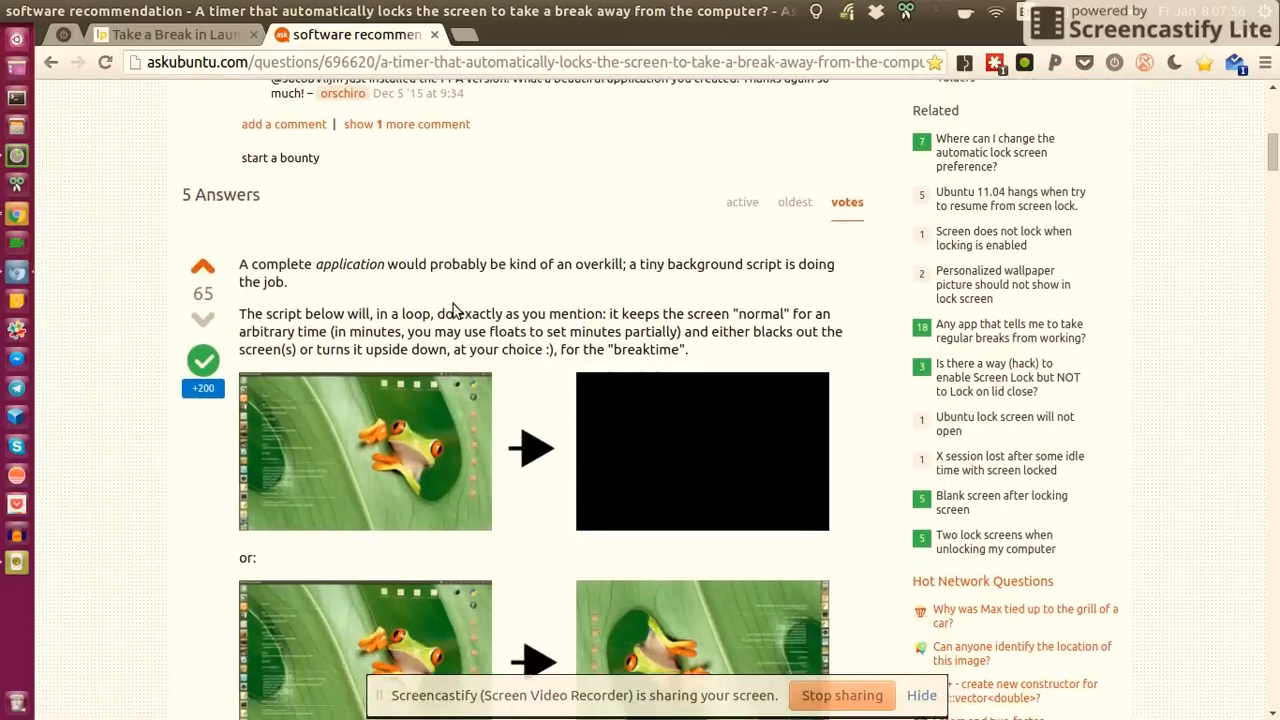
{"action": "scroll", "scroll_direction": "down", "scroll_amount": 3}
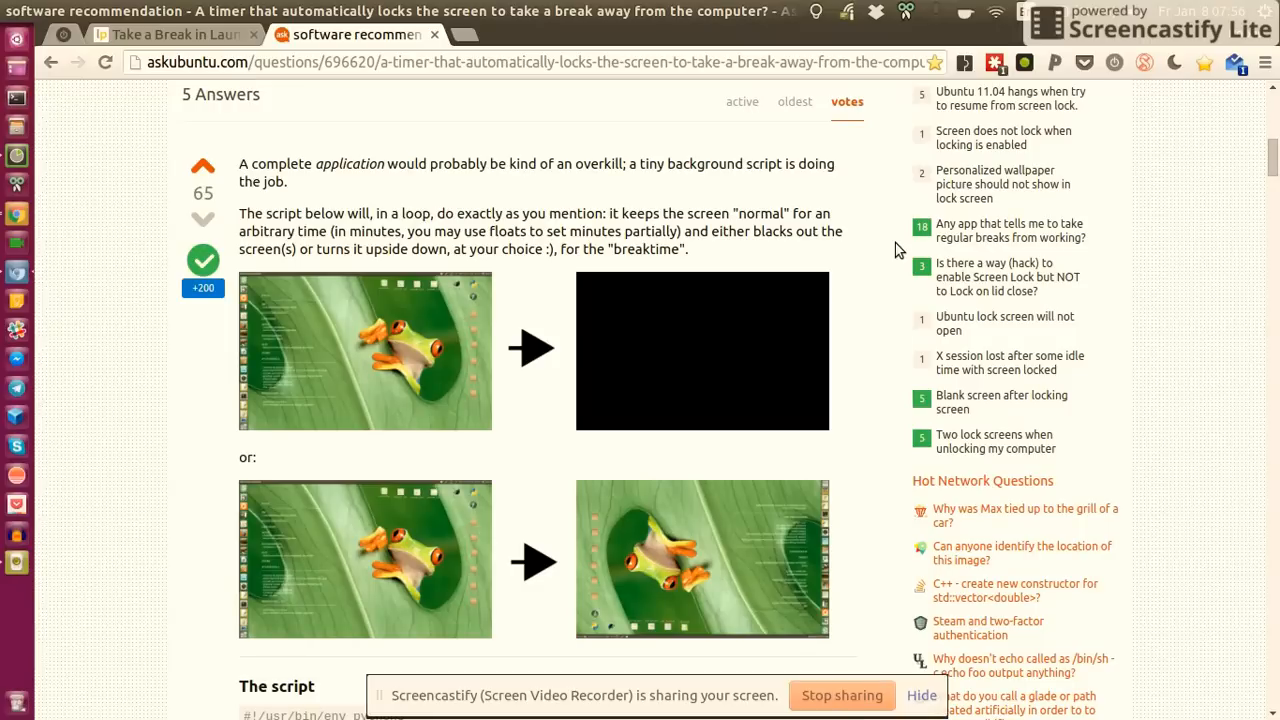
{"action": "scroll", "scroll_direction": "down", "scroll_amount": 3}
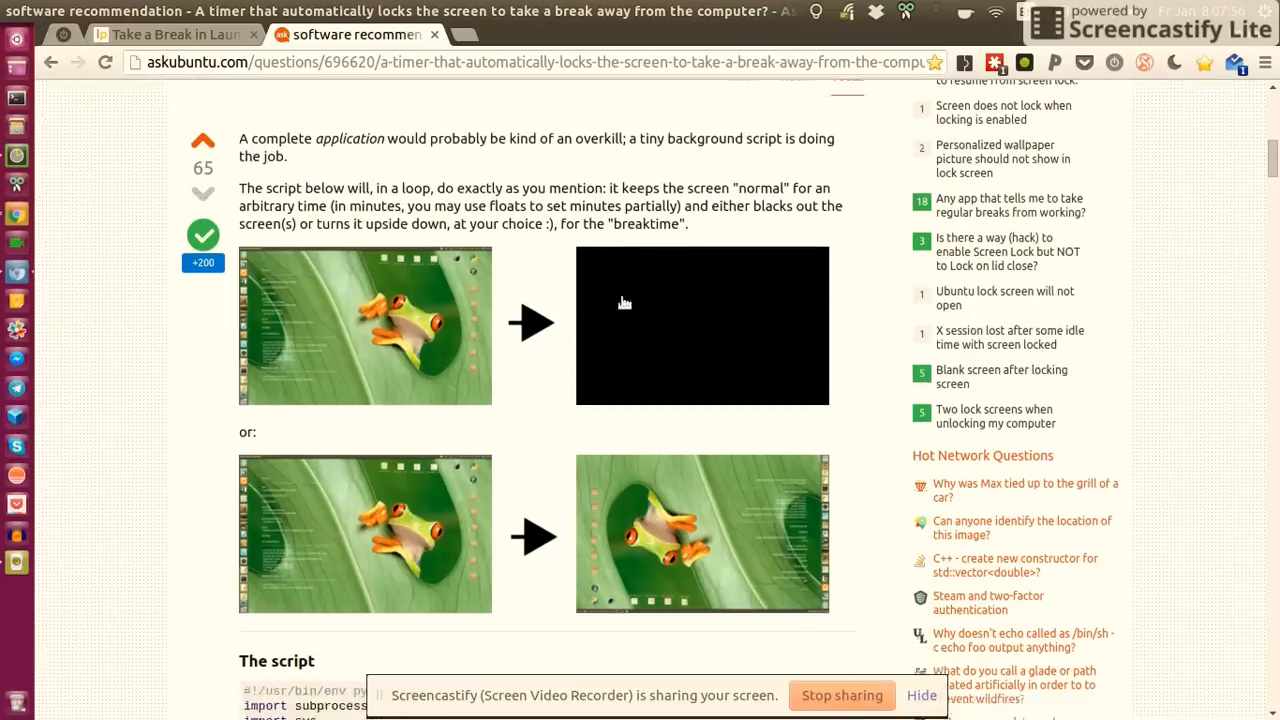
{"action": "scroll", "scroll_direction": "down", "scroll_amount": 3}
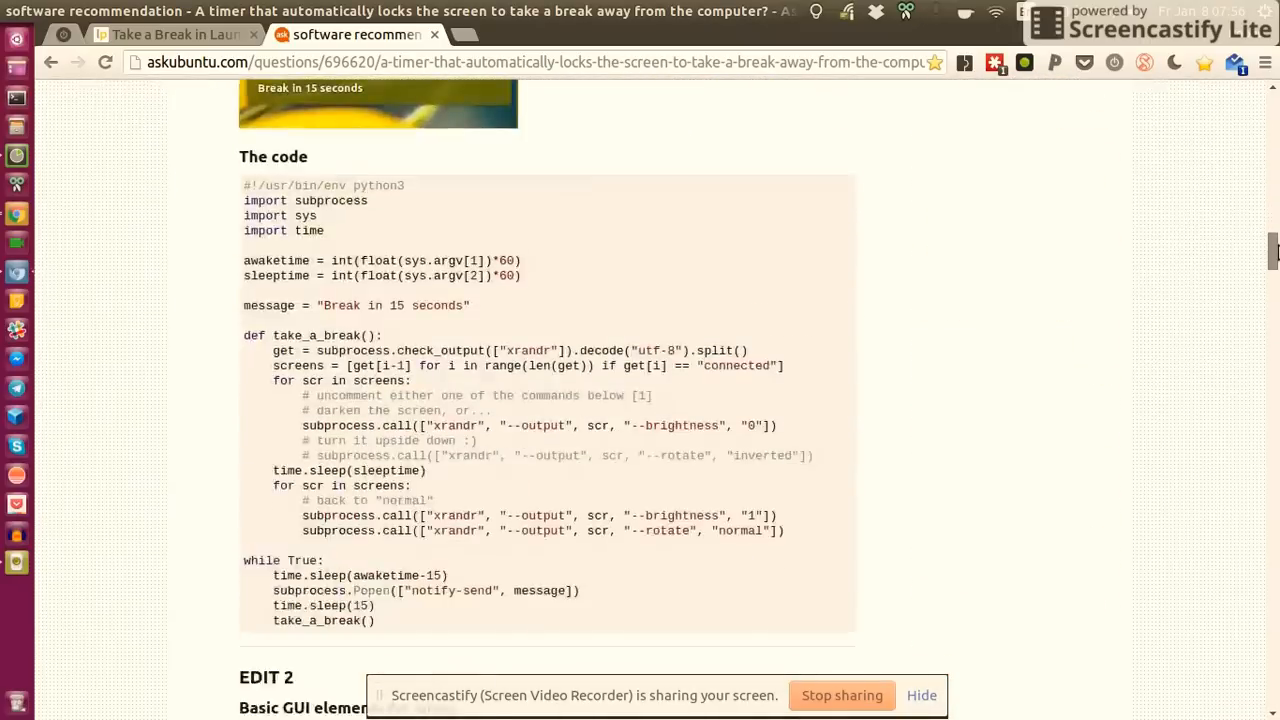
{"action": "scroll", "scroll_direction": "down", "scroll_amount": 3}
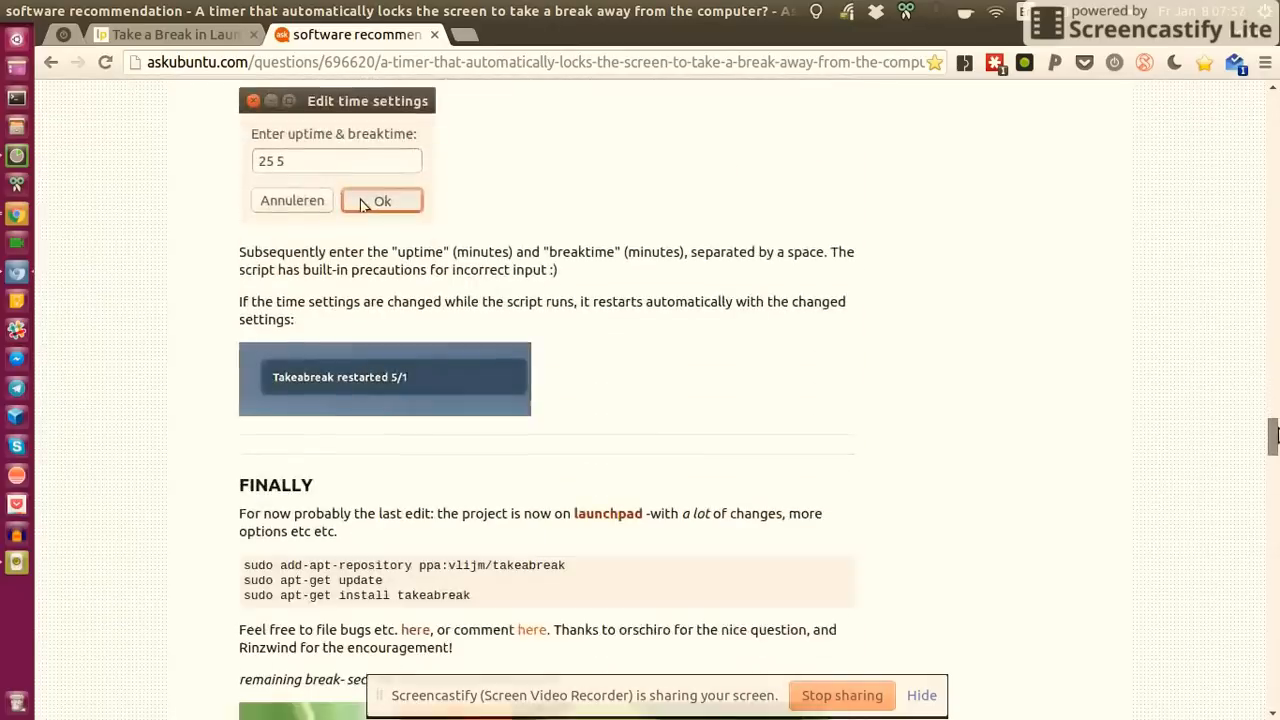
{"action": "scroll", "scroll_direction": "down", "scroll_amount": 3}
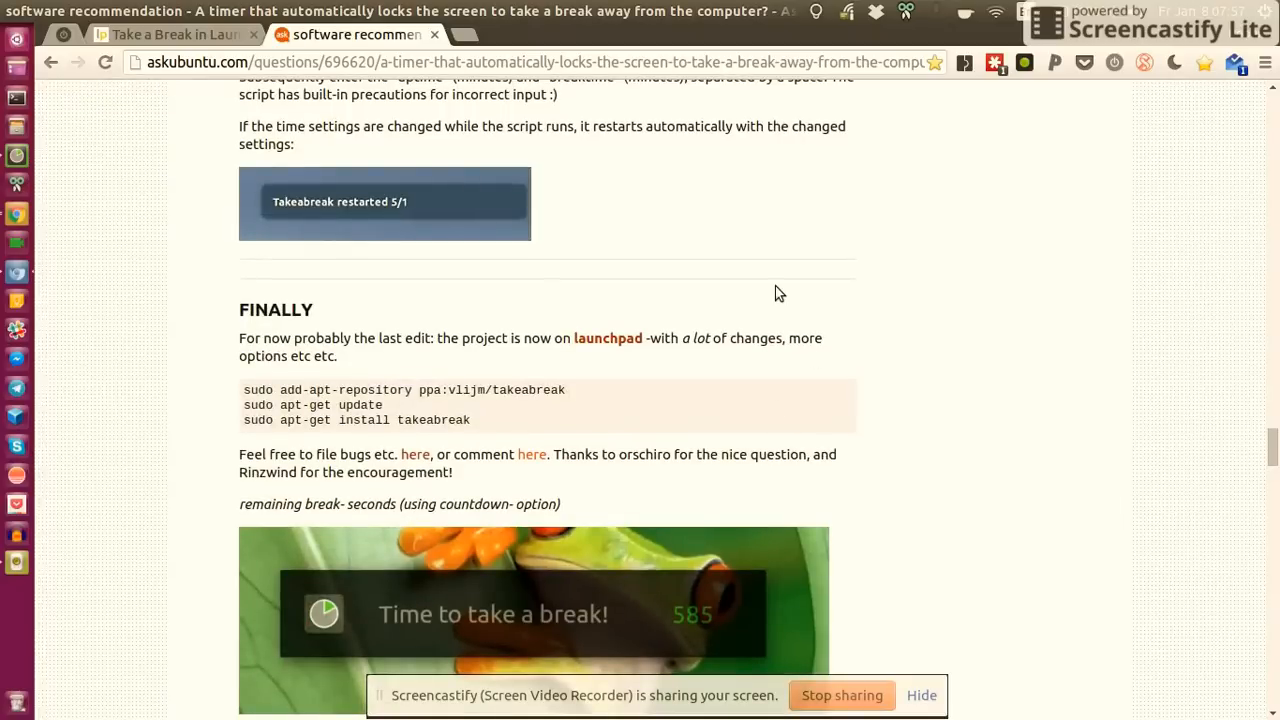
{"action": "mouse_move", "coordinate": [640, 144]}
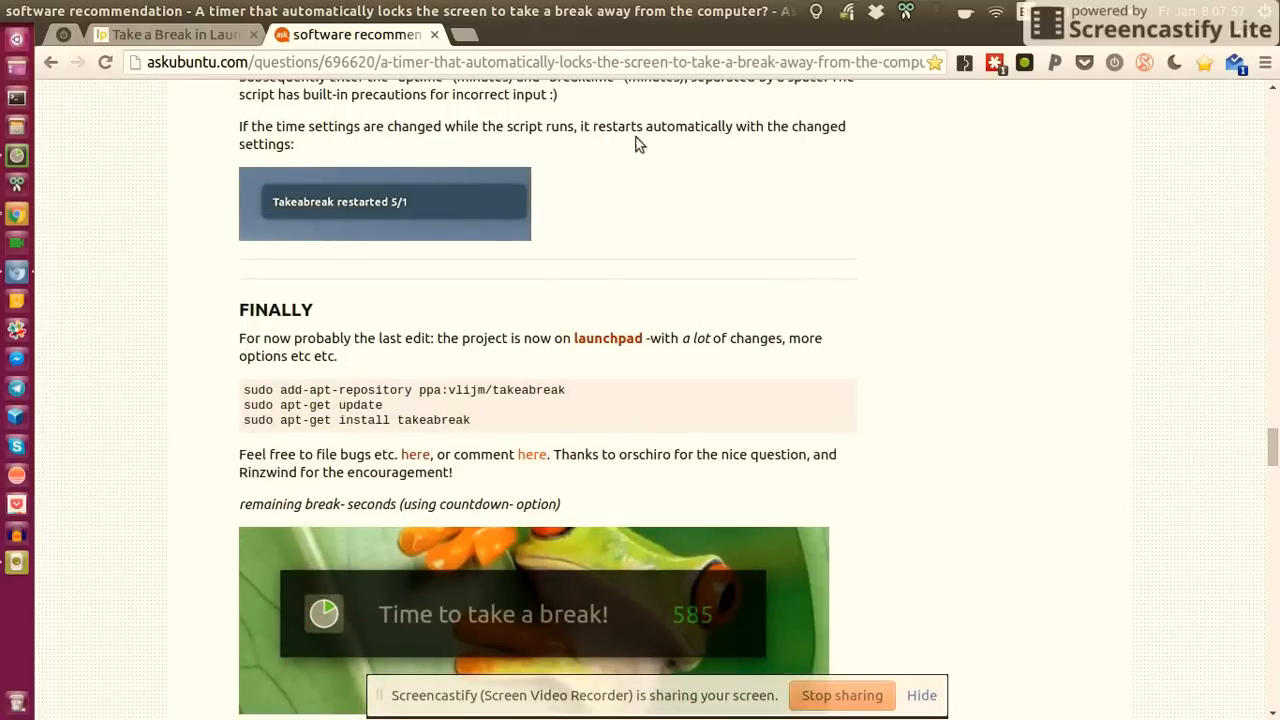
{"action": "scroll", "scroll_direction": "down", "scroll_amount": 3}
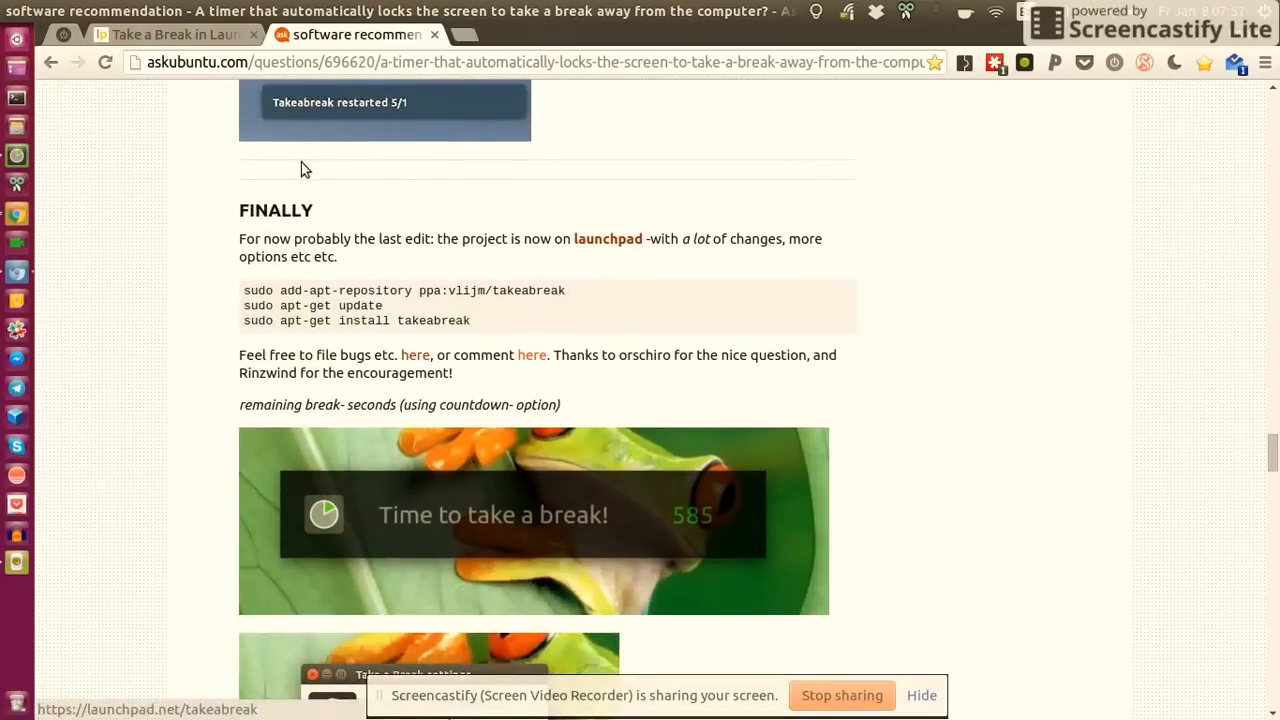
{"action": "mouse_move", "coordinate": [704, 296]}
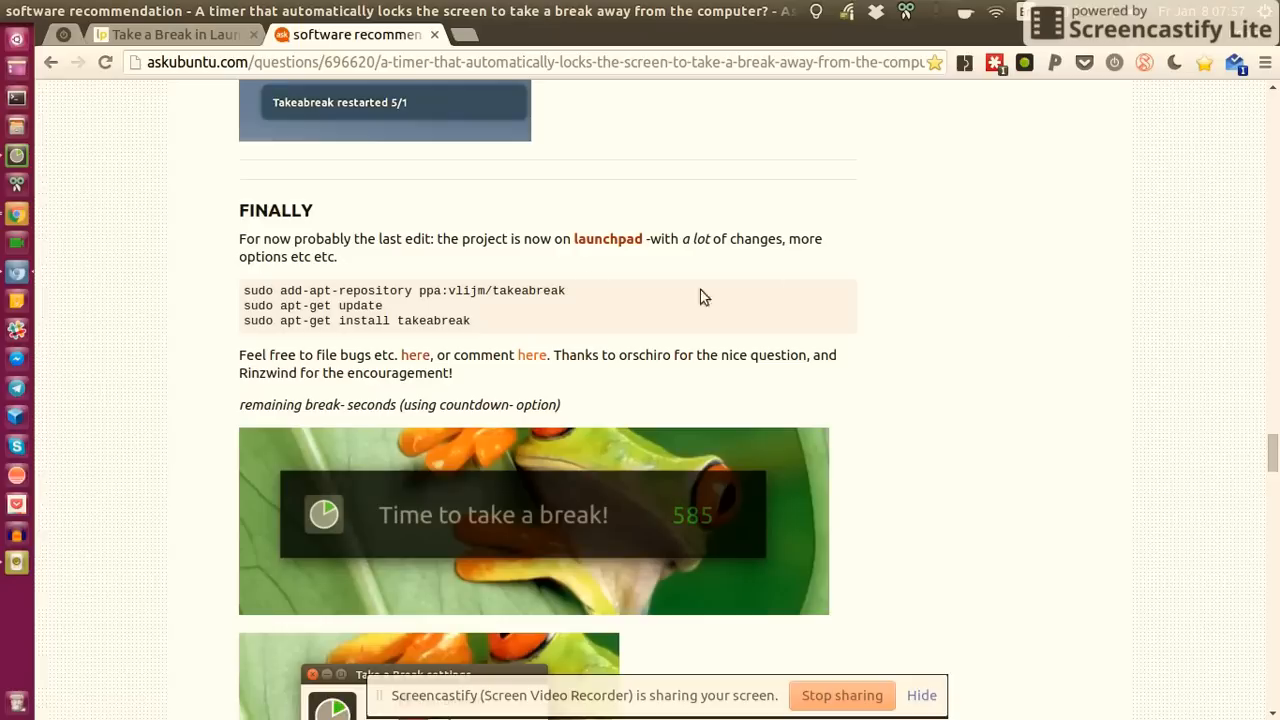
{"action": "mouse_move", "coordinate": [596, 292]}
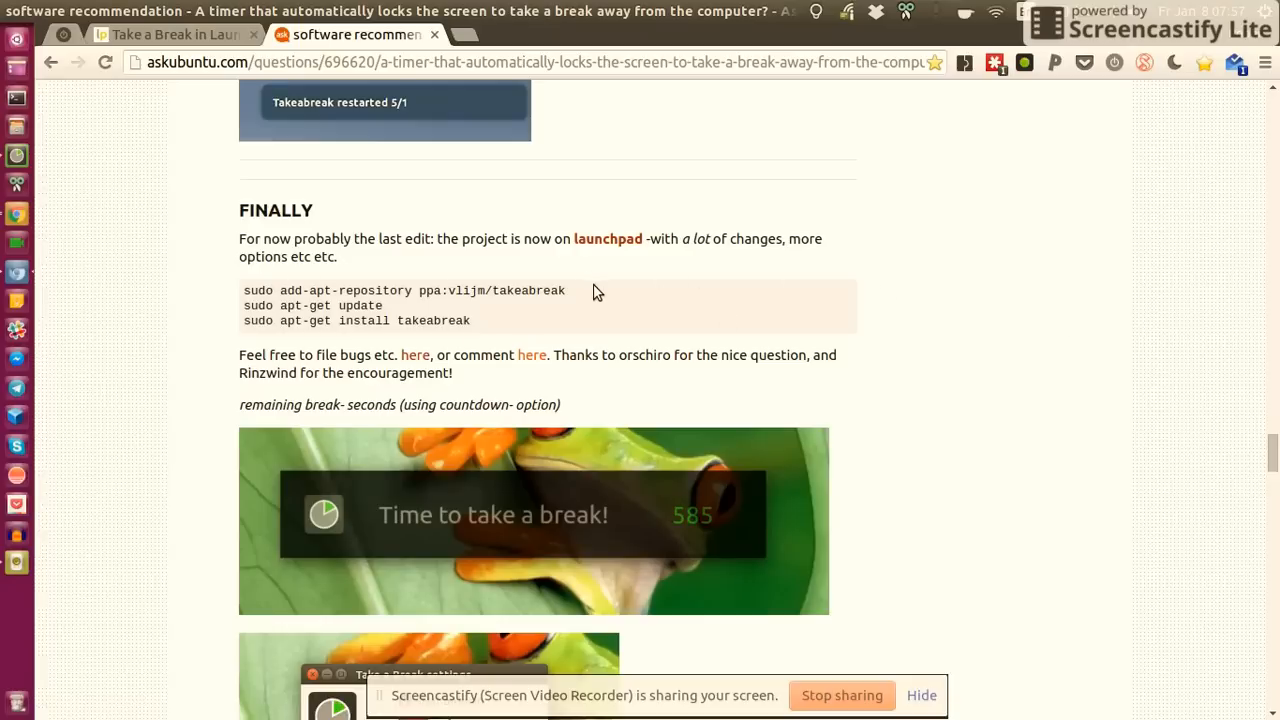
{"action": "mouse_move", "coordinate": [592, 296]}
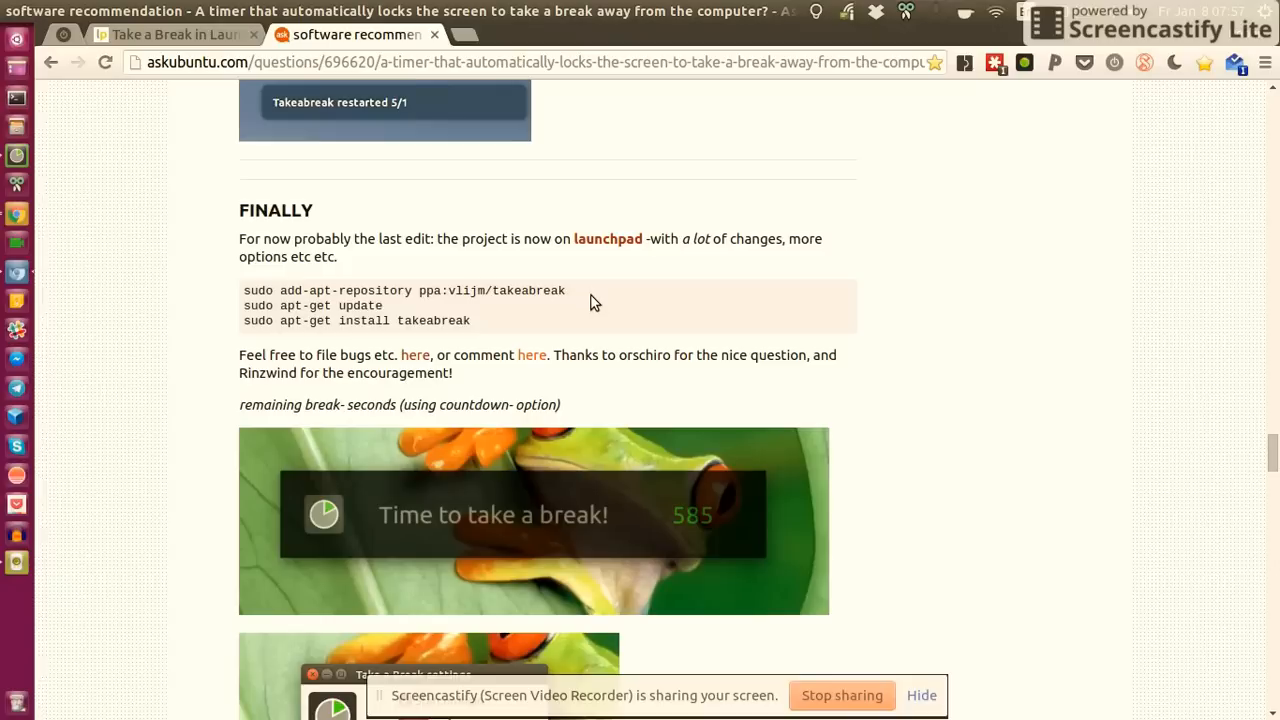
{"action": "left_click_drag", "start_coordinate": [248, 290], "coordinate": [472, 320]}
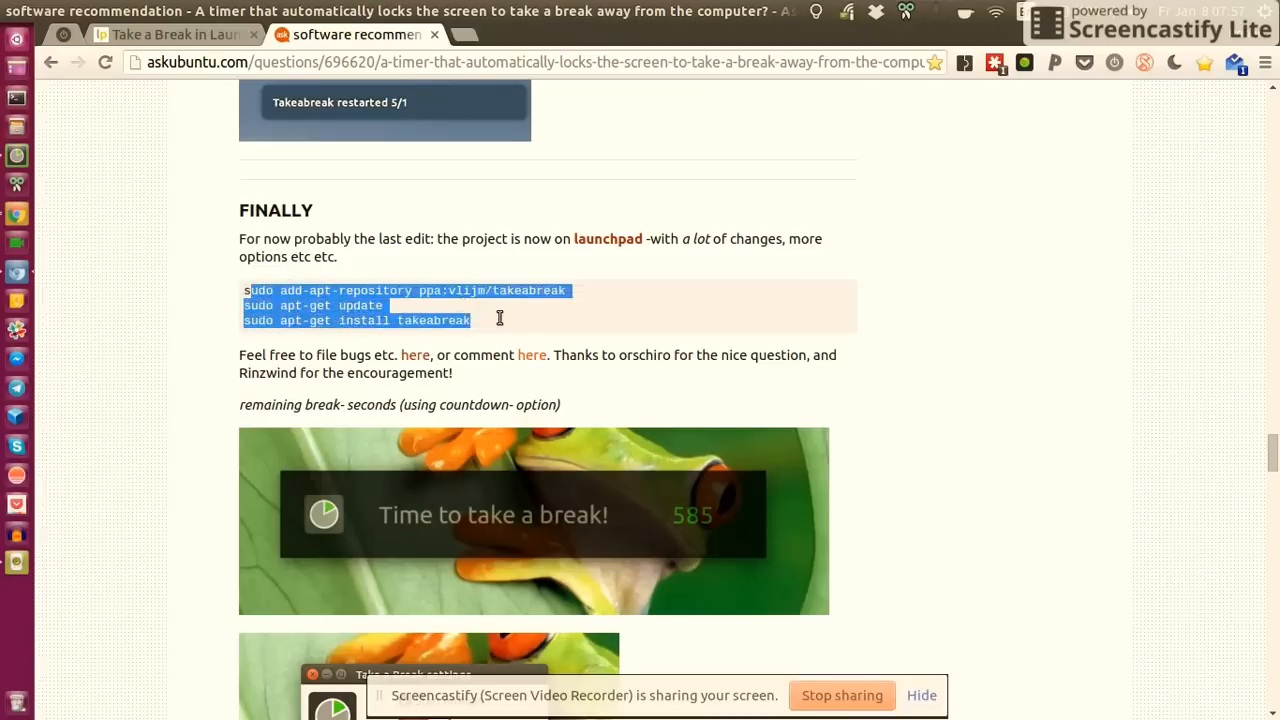
{"action": "left_click", "coordinate": [410, 316]}
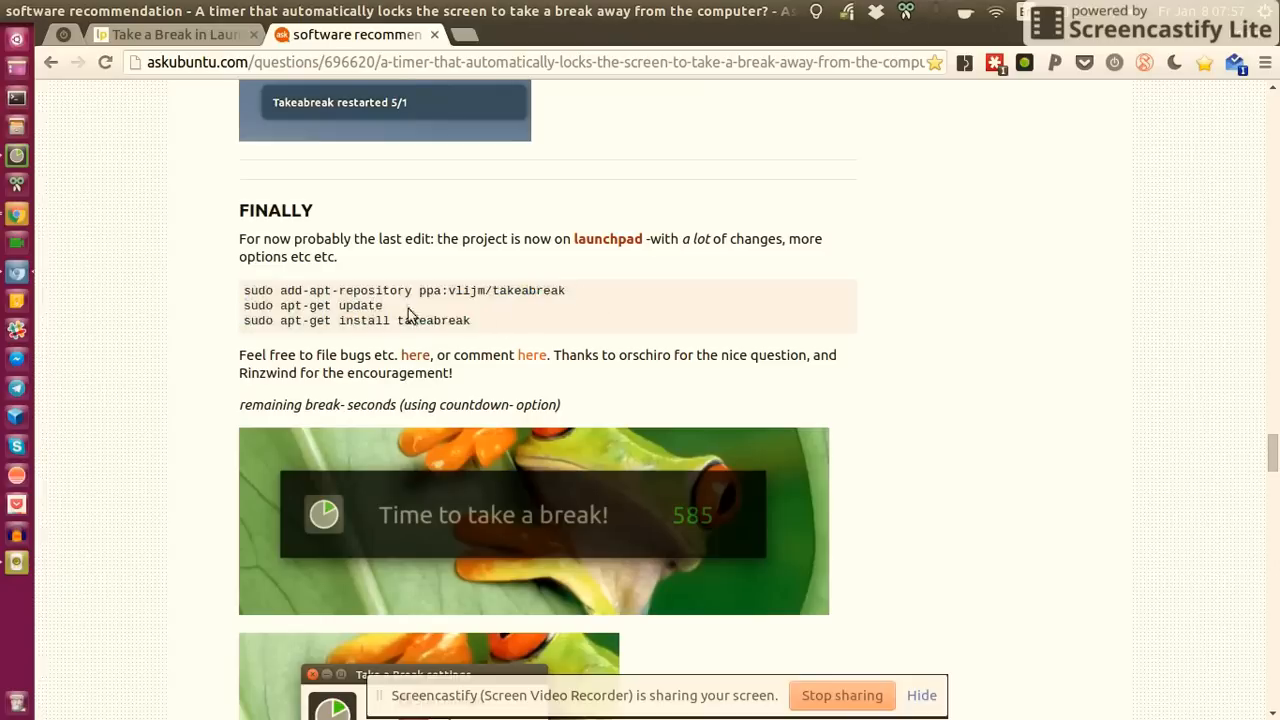
{"action": "mouse_move", "coordinate": [566, 312]}
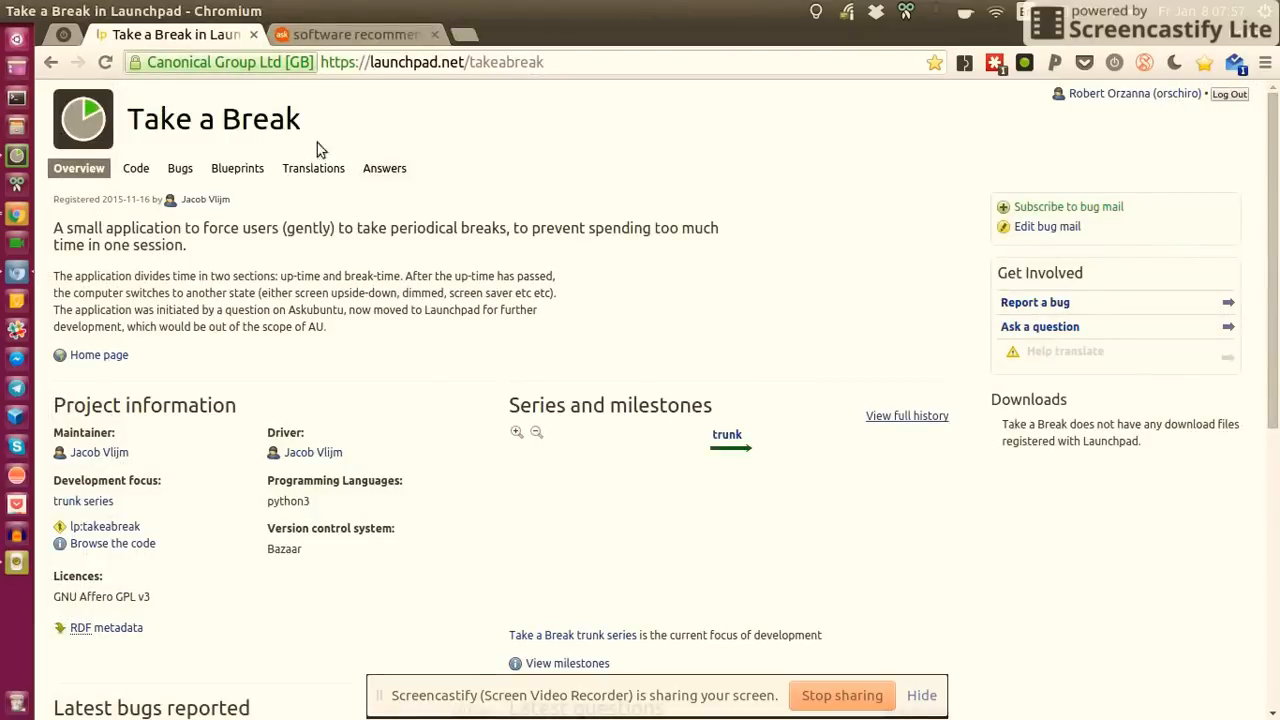
{"action": "mouse_move", "coordinate": [708, 290]}
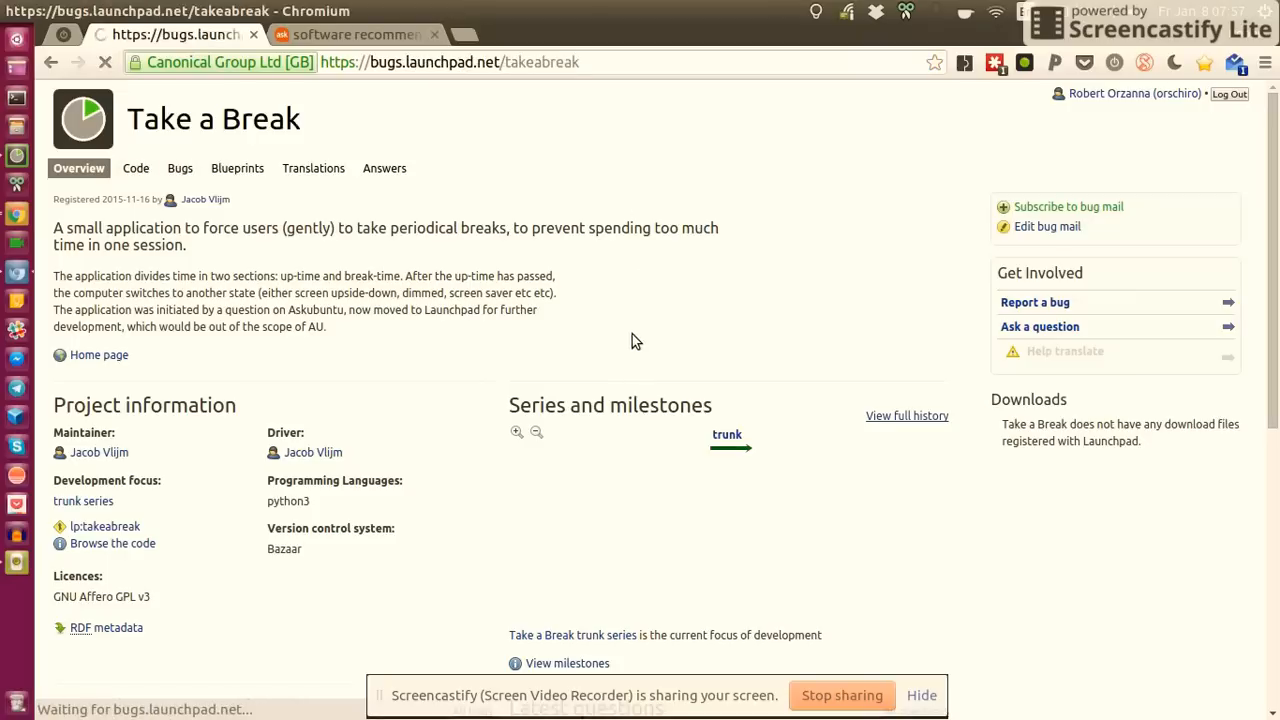
Step: Switch to the Launchpad tab showing the takeabreak project Overview page
{"action": "left_click", "coordinate": [180, 168]}
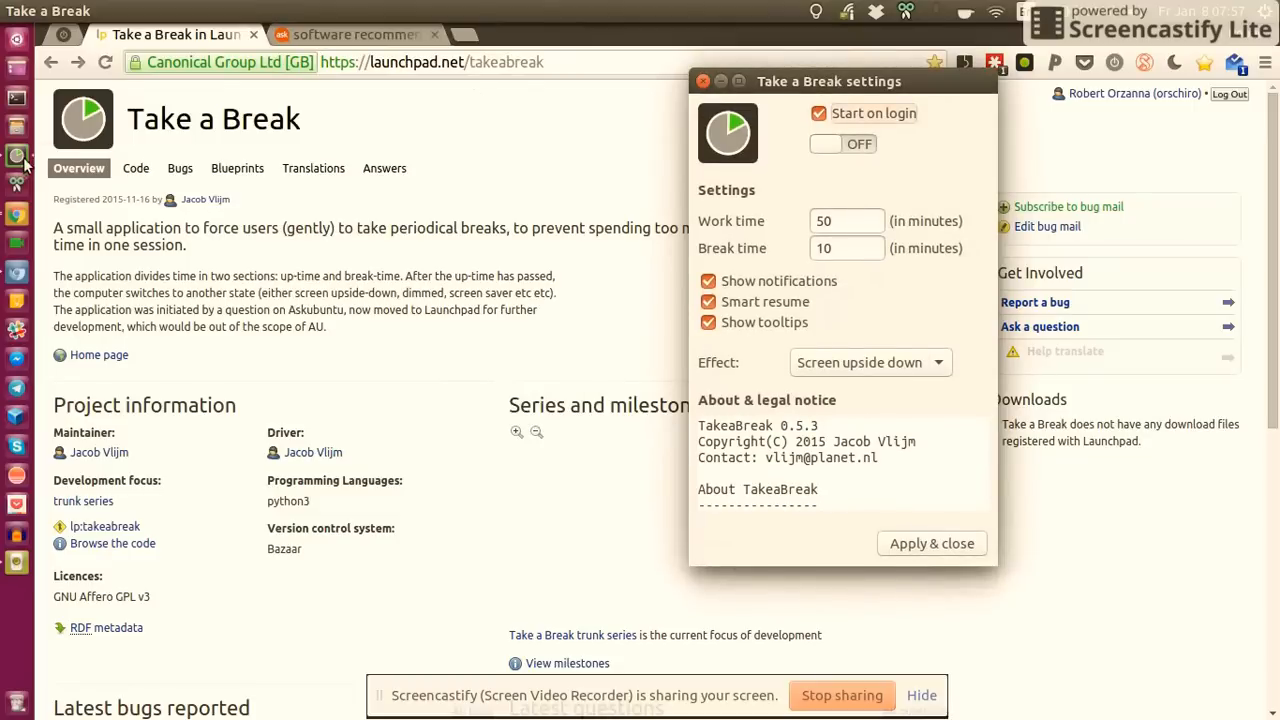
{"action": "mouse_move", "coordinate": [16, 158]}
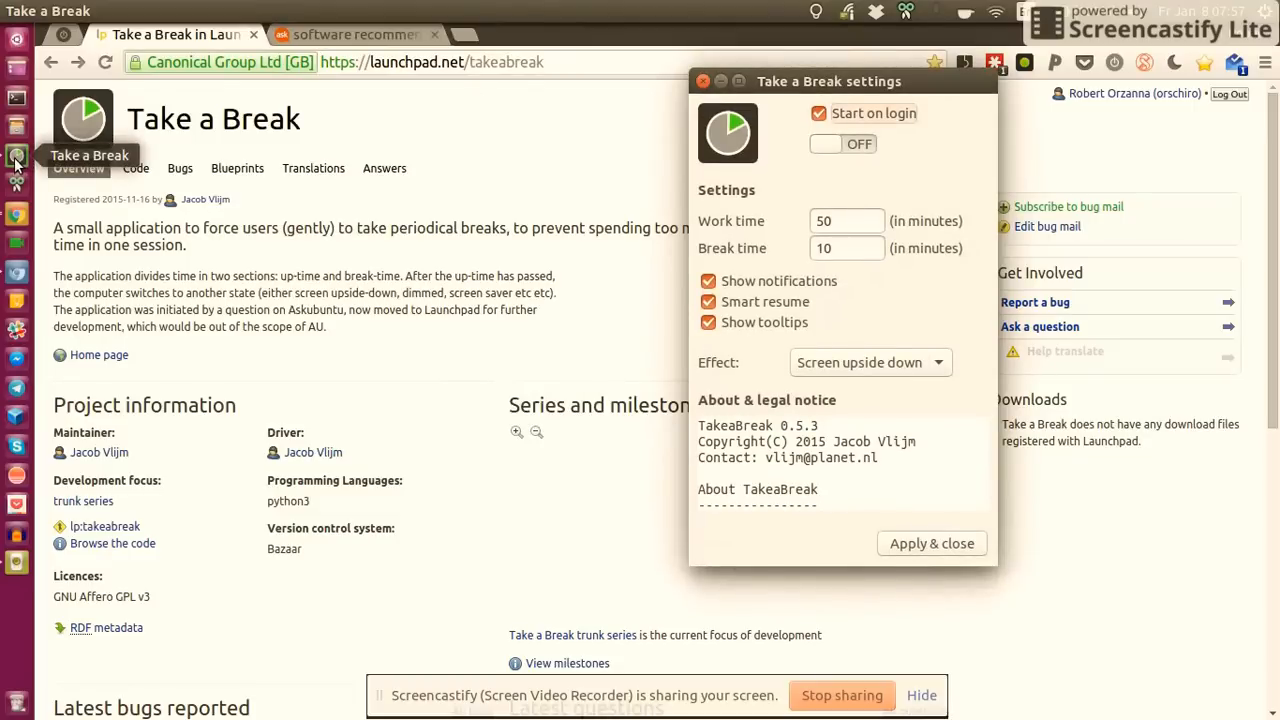
{"action": "mouse_move", "coordinate": [738, 150]}
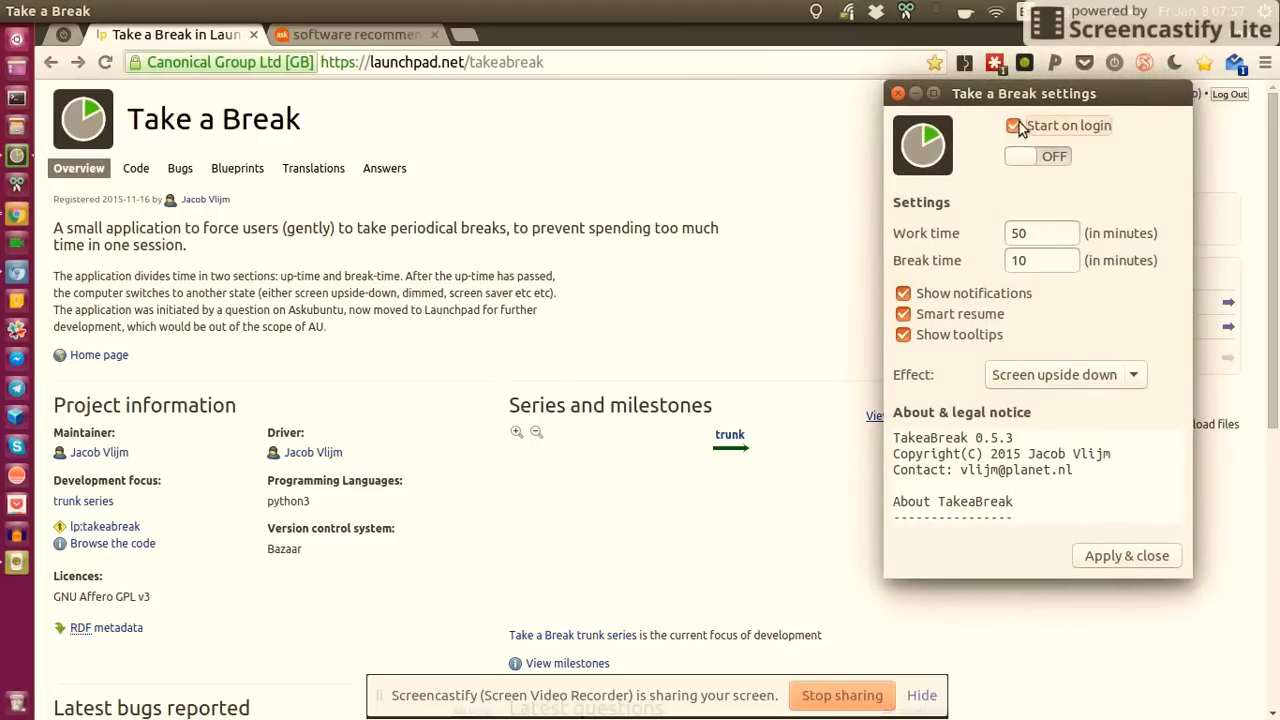
Step: Keep Start on login enabled and switch the break timer from OFF to ON
{"action": "left_click", "coordinate": [1012, 124]}
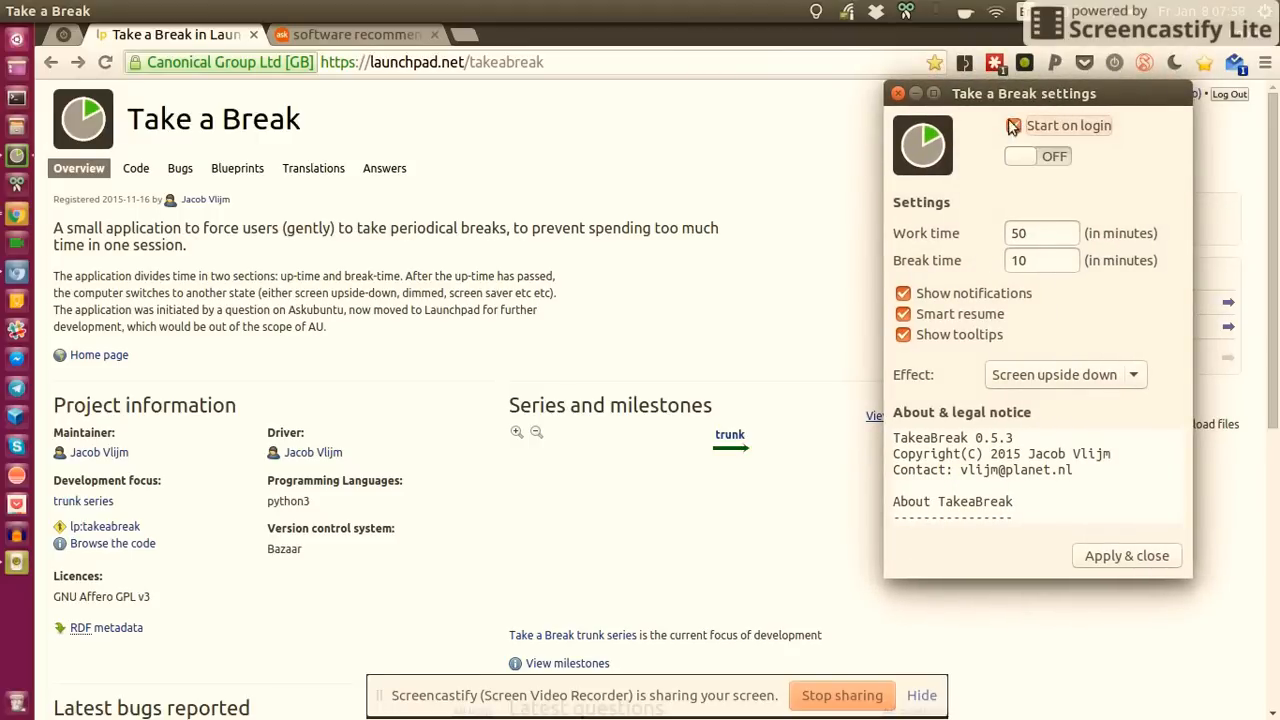
{"action": "left_click", "coordinate": [1012, 124]}
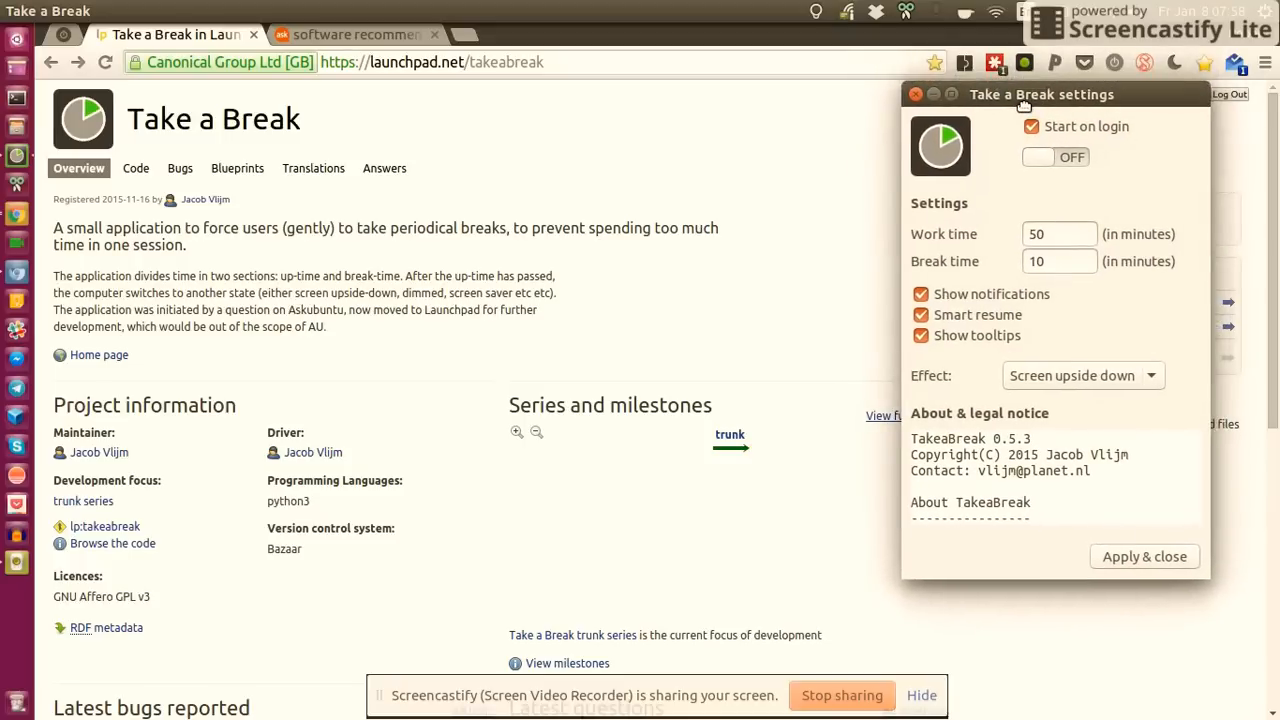
{"action": "left_click_drag", "start_coordinate": [1040, 94], "coordinate": [1066, 84]}
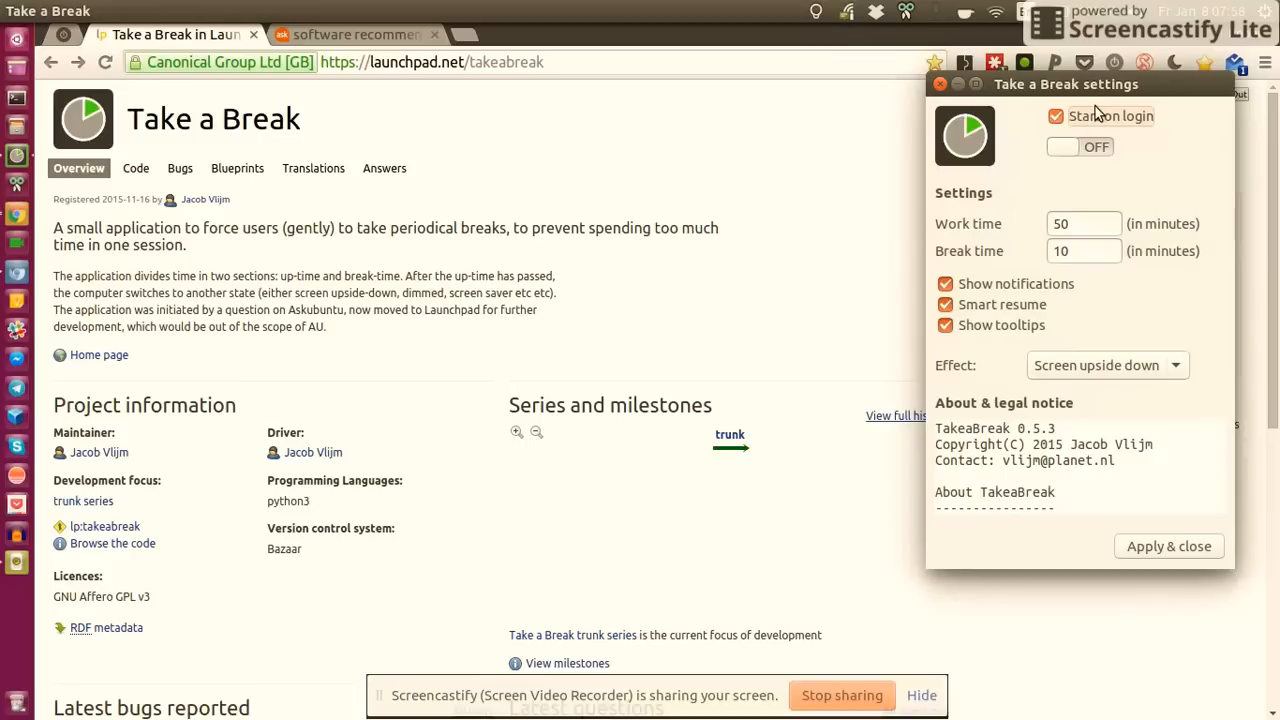
{"action": "mouse_move", "coordinate": [1052, 156]}
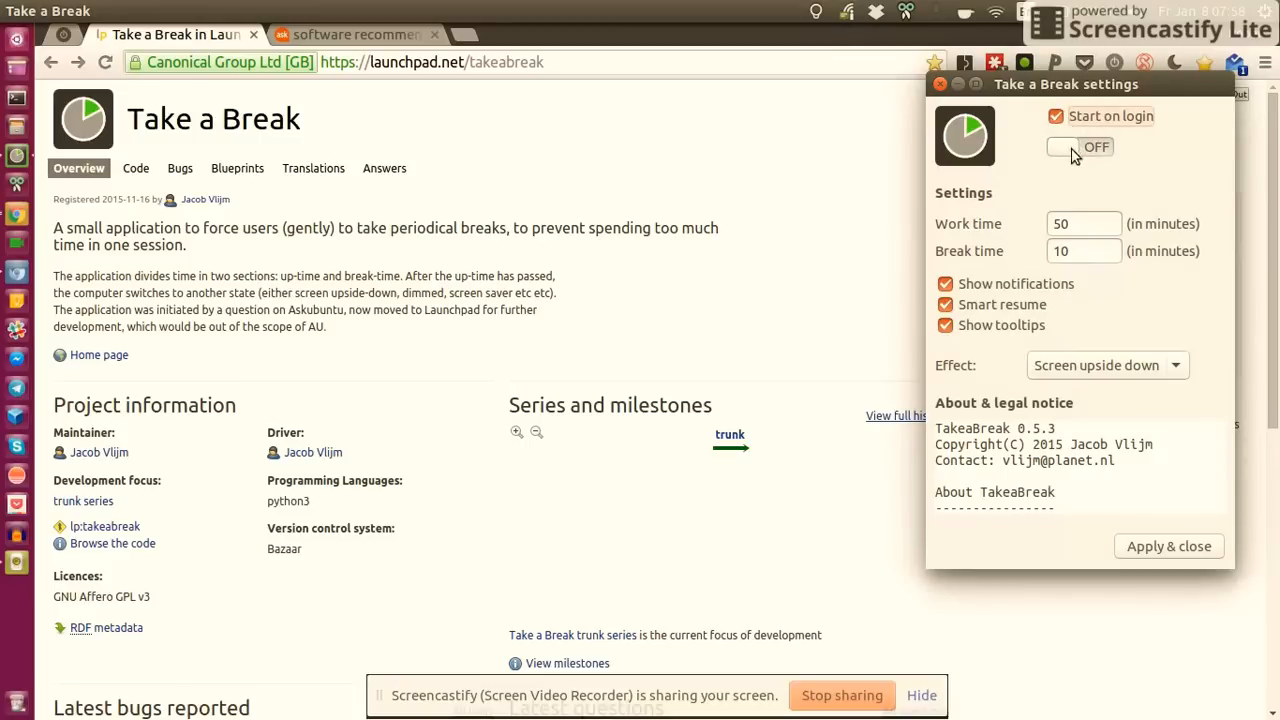
{"action": "mouse_move", "coordinate": [1104, 96]}
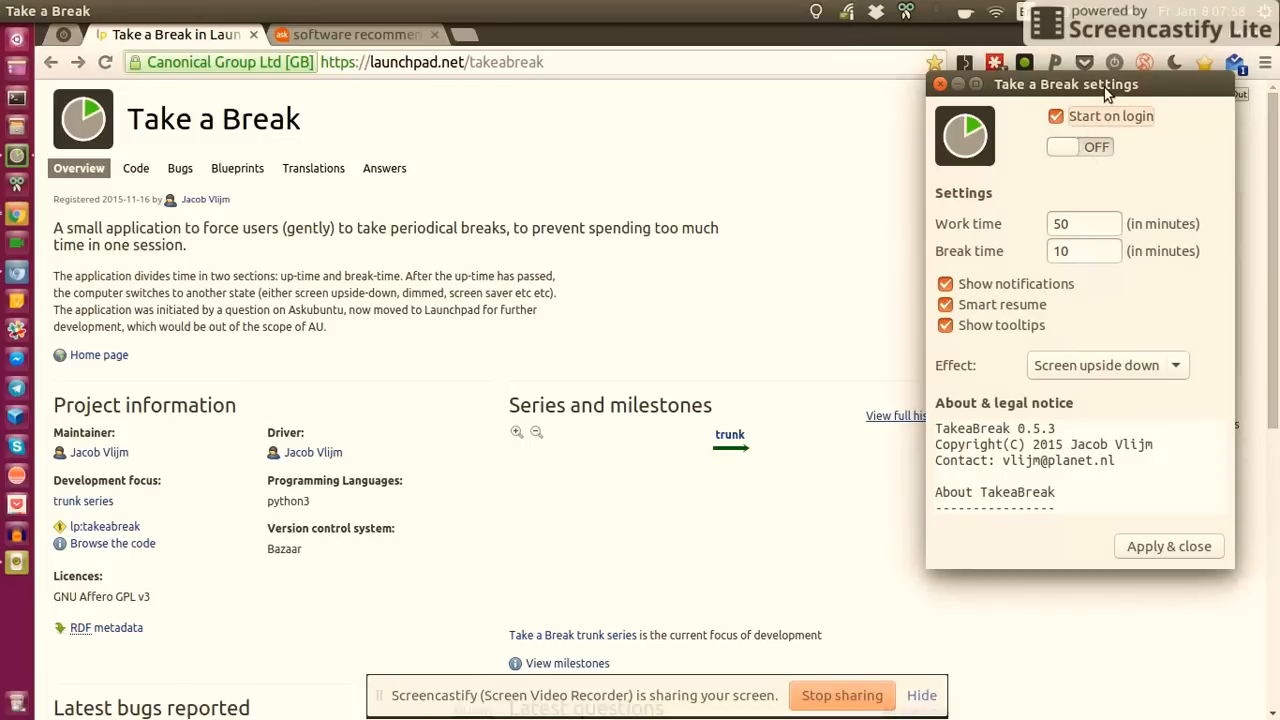
{"action": "mouse_move", "coordinate": [1084, 120]}
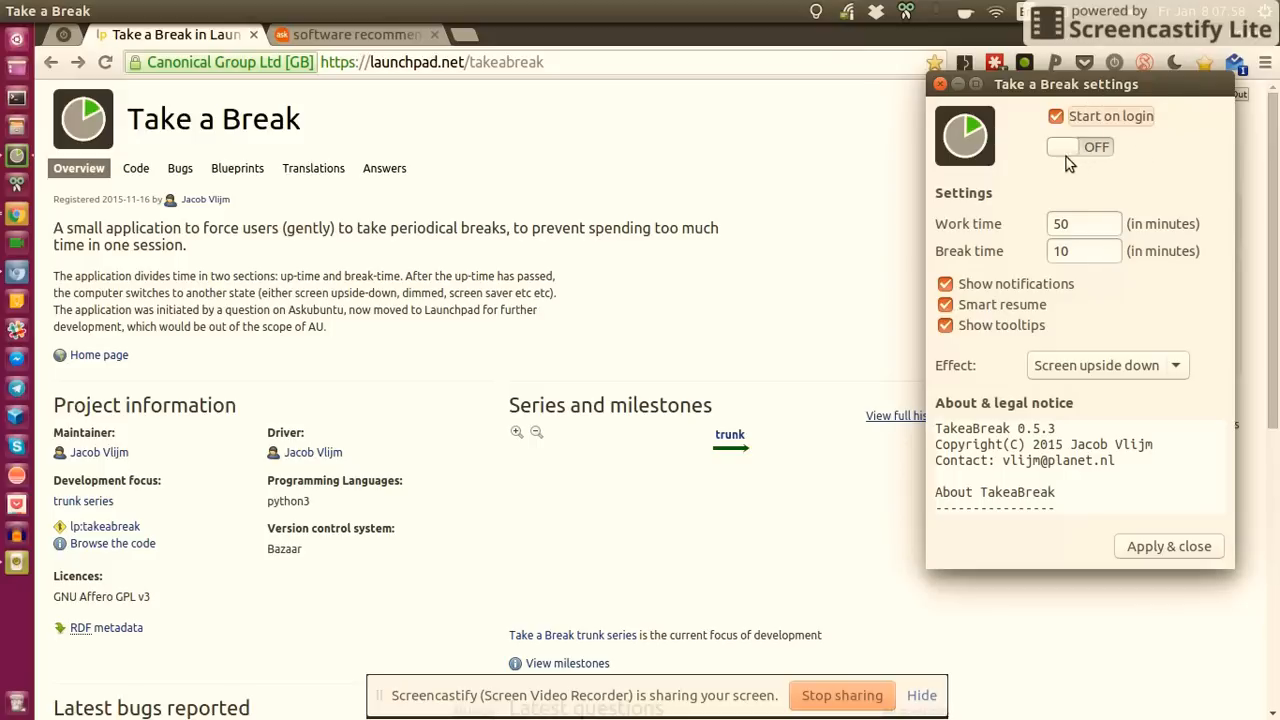
{"action": "left_click", "coordinate": [1080, 148]}
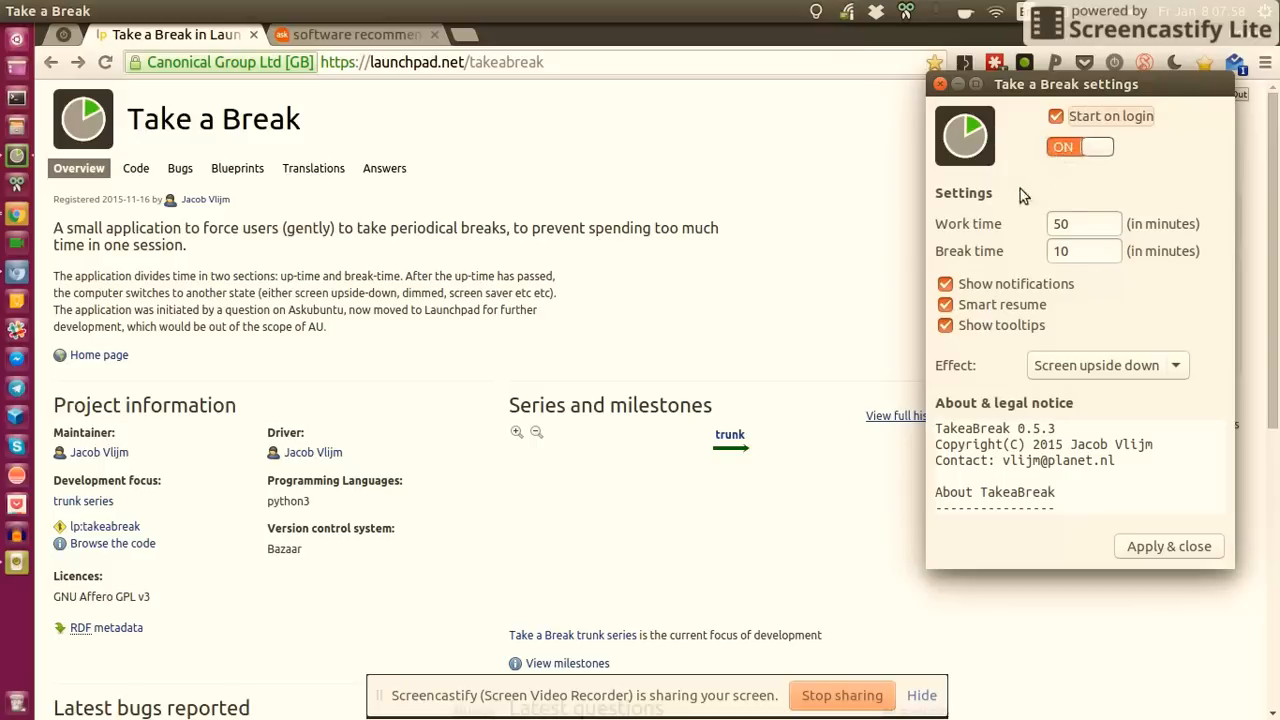
{"action": "mouse_move", "coordinate": [1128, 102]}
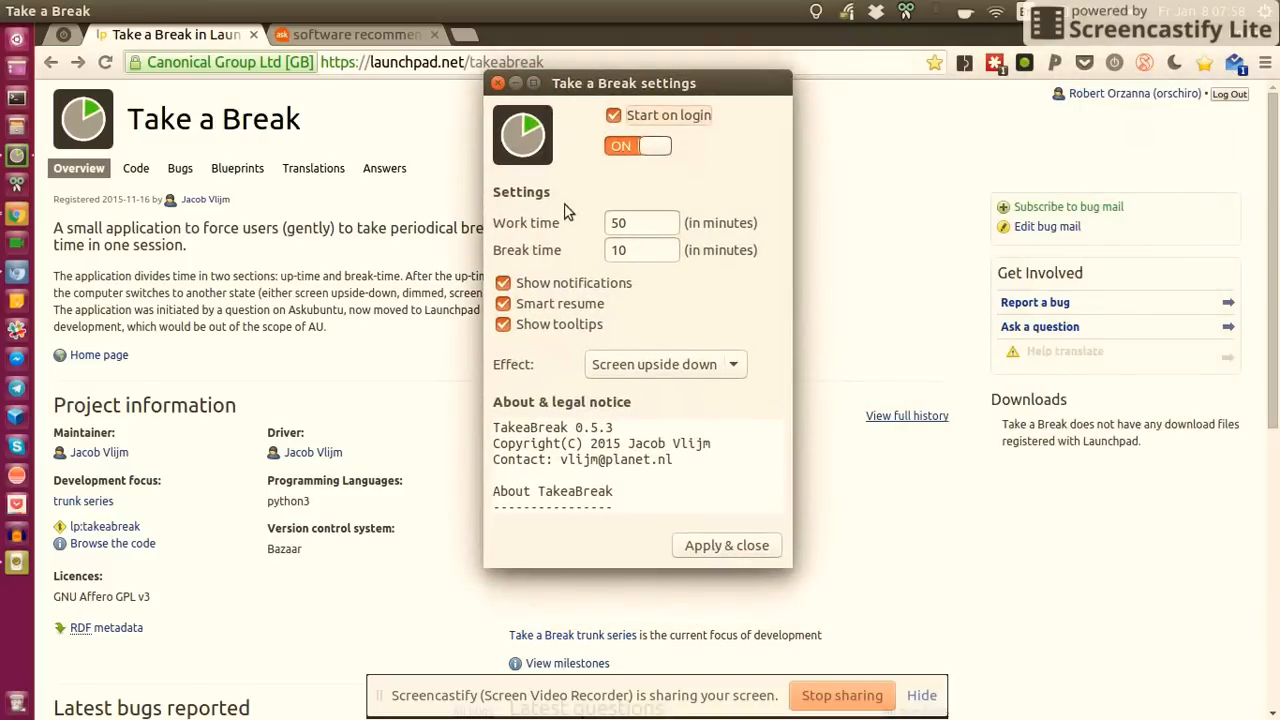
{"action": "mouse_move", "coordinate": [536, 232]}
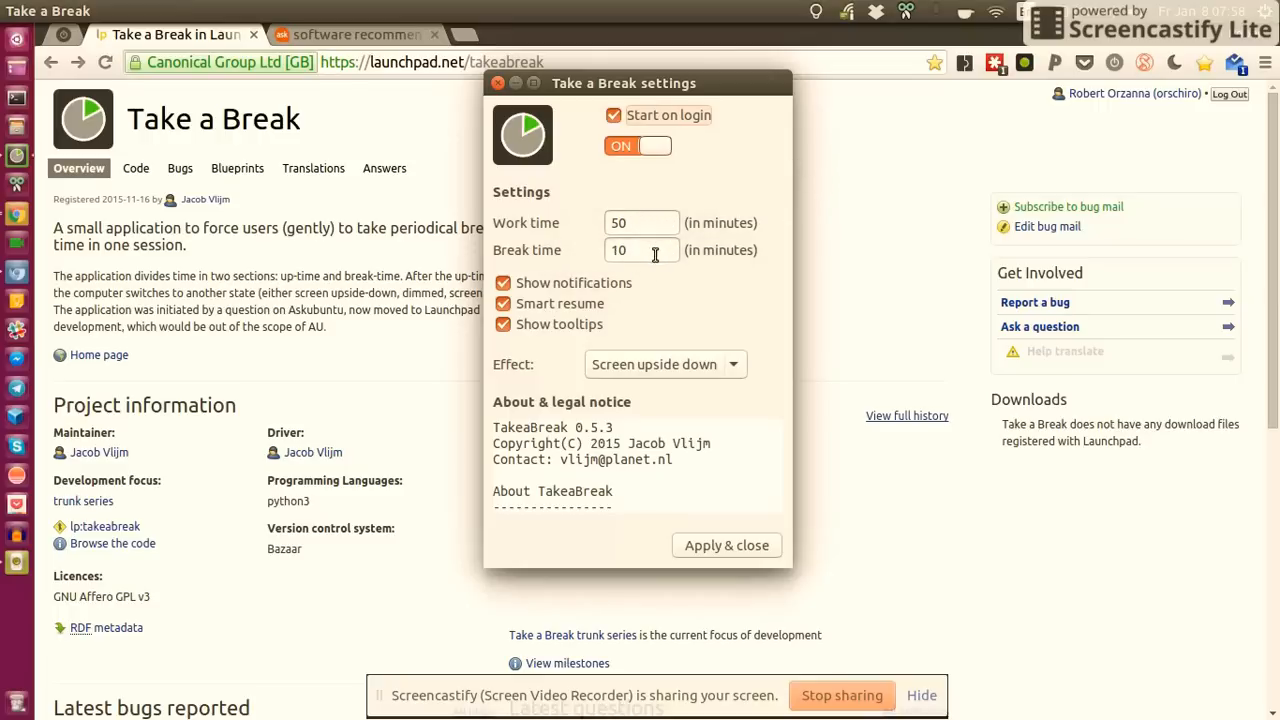
Step: Leave Show notifications enabled after toggling it, then switch the break timer off
{"action": "left_click", "coordinate": [502, 284]}
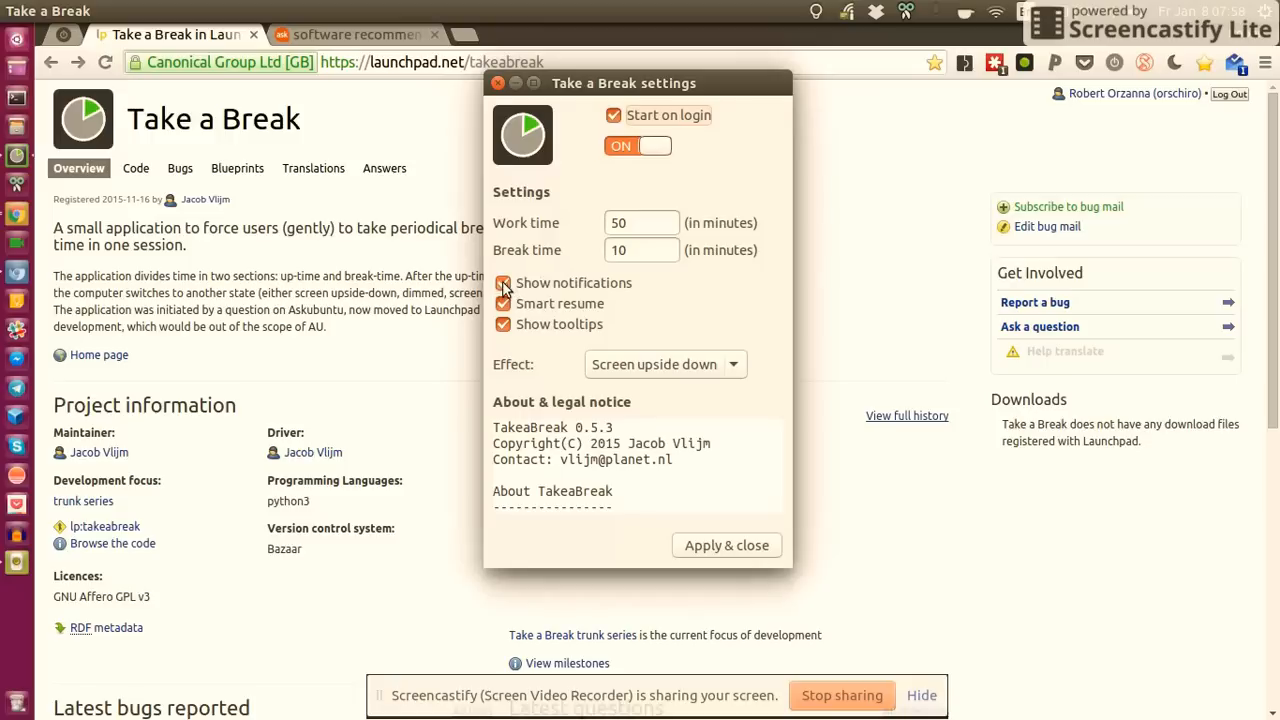
{"action": "left_click", "coordinate": [504, 284]}
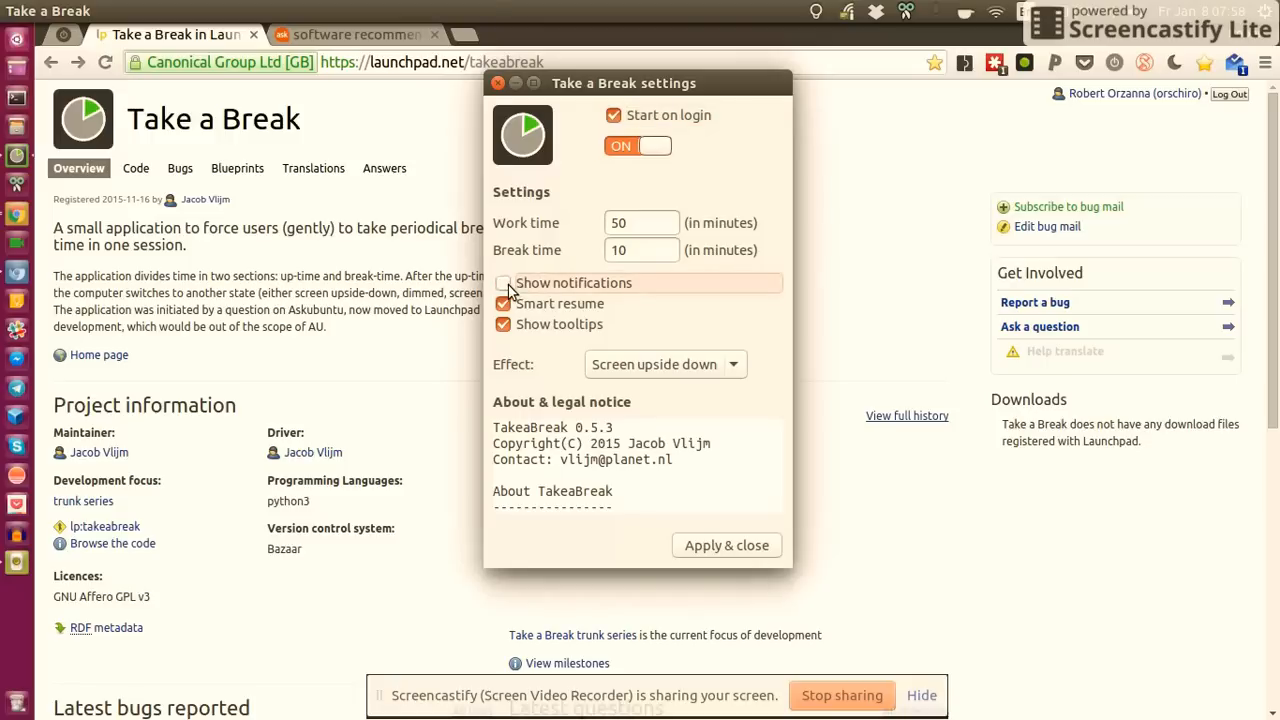
{"action": "left_click", "coordinate": [504, 284]}
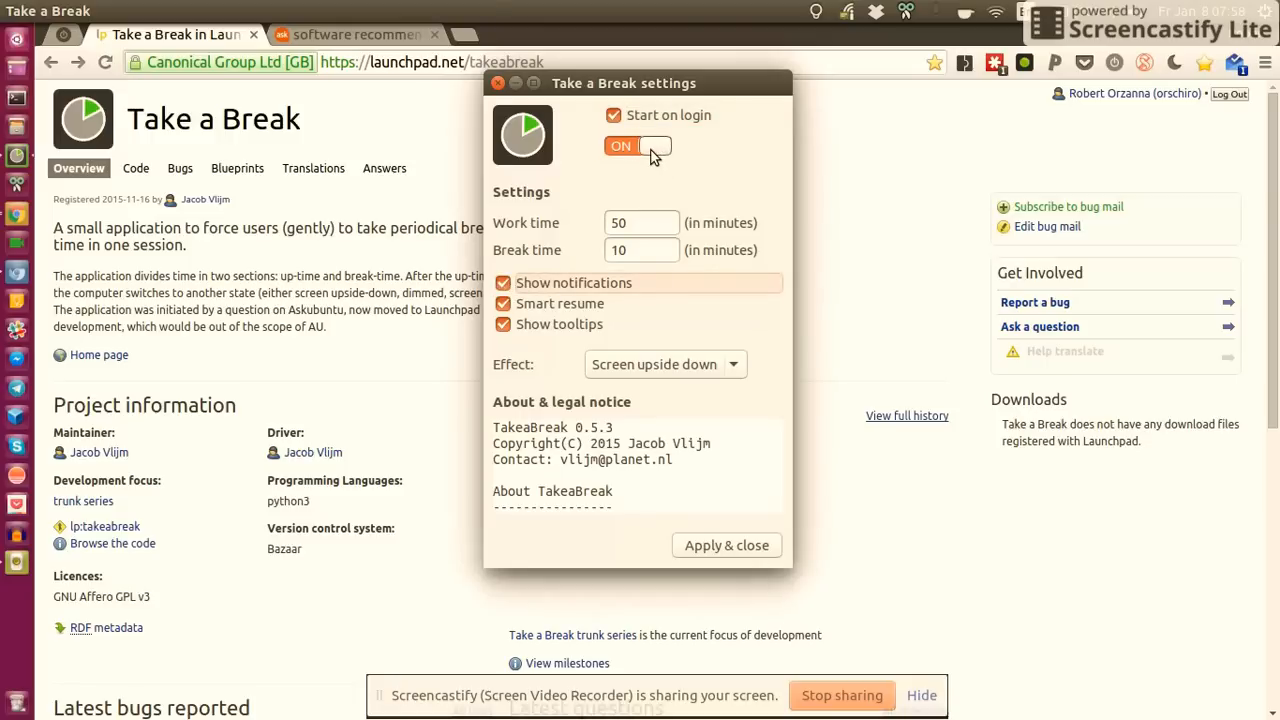
{"action": "left_click", "coordinate": [638, 144]}
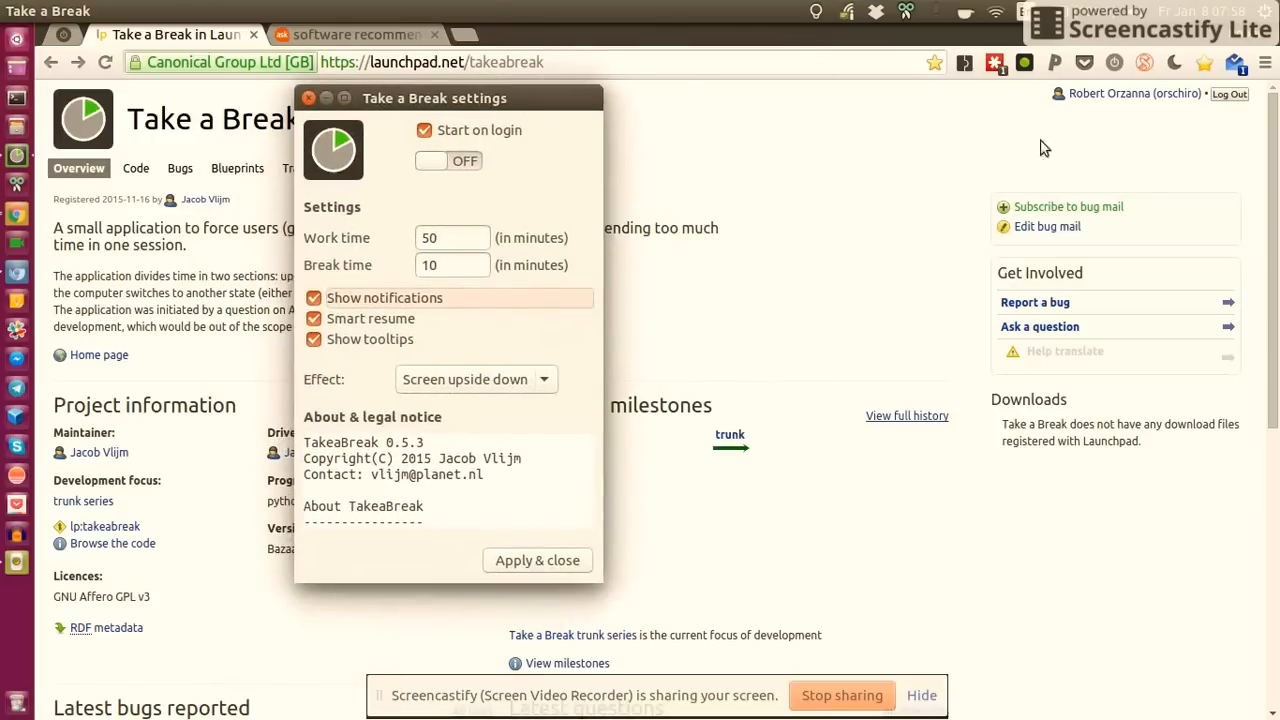
{"action": "mouse_move", "coordinate": [1156, 52]}
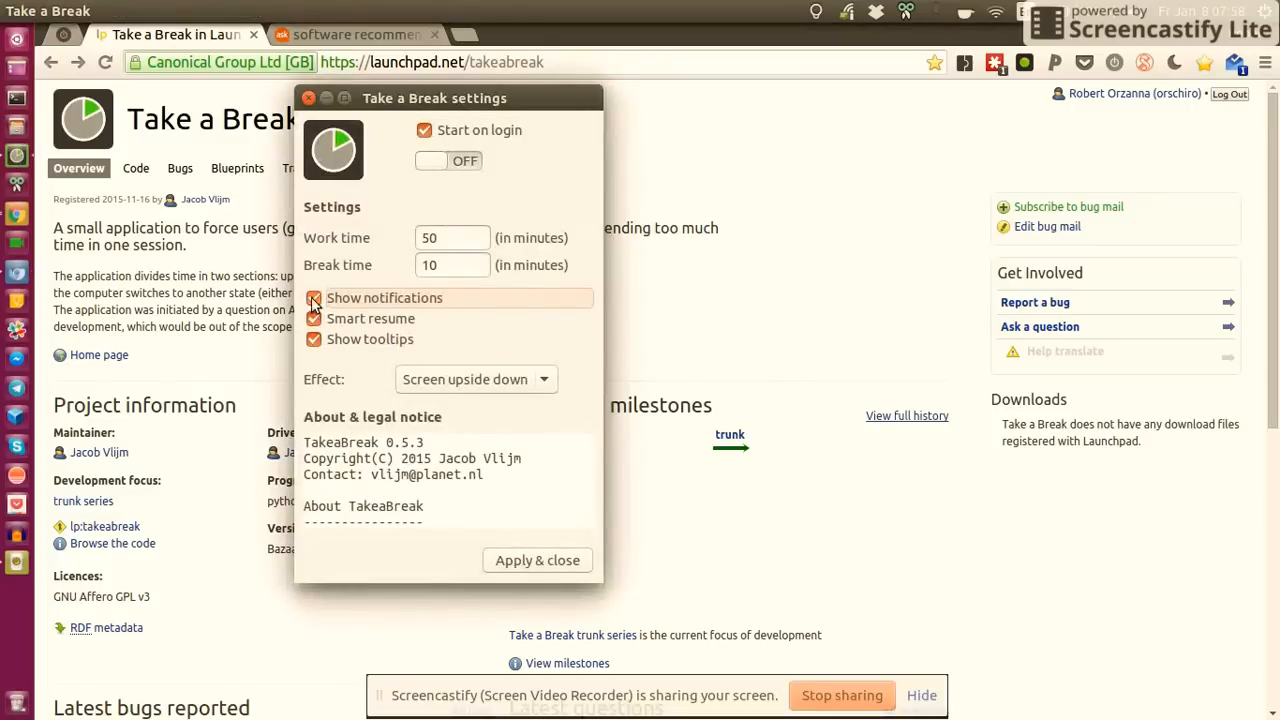
Step: Choose the Screen upside down effect and toggle the break timer back on
{"action": "left_click", "coordinate": [448, 160]}
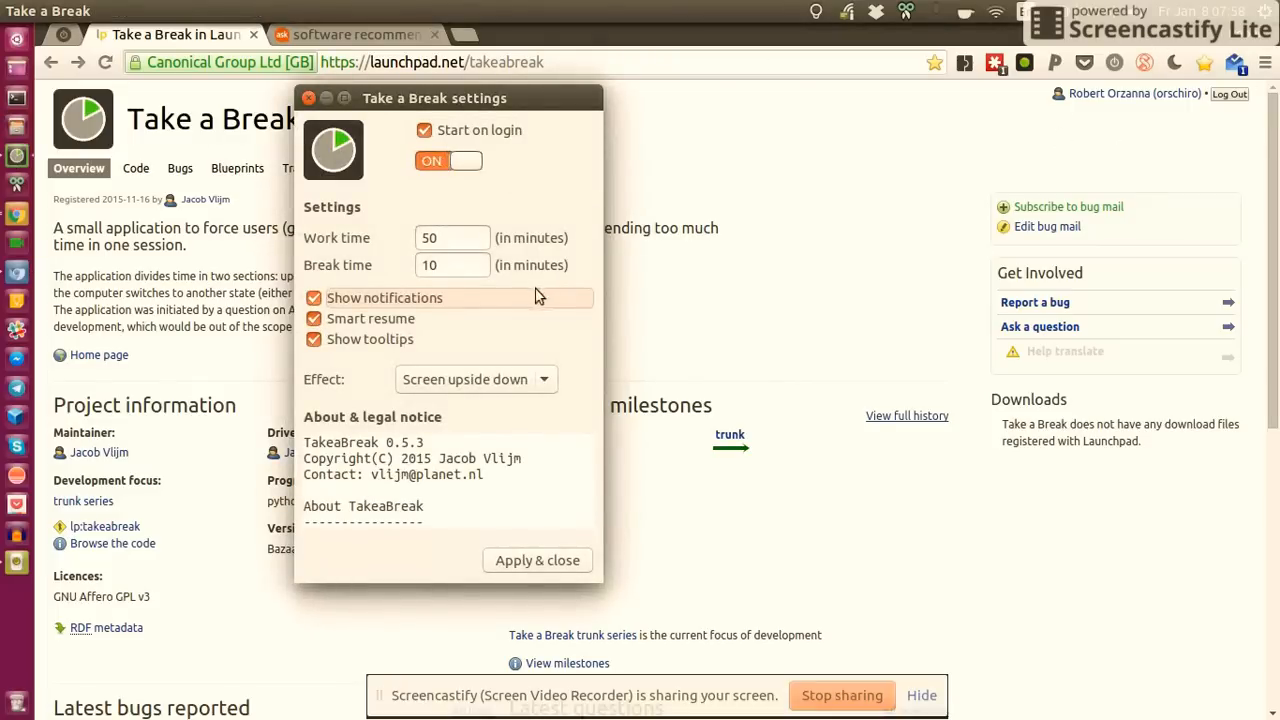
{"action": "left_click", "coordinate": [536, 560]}
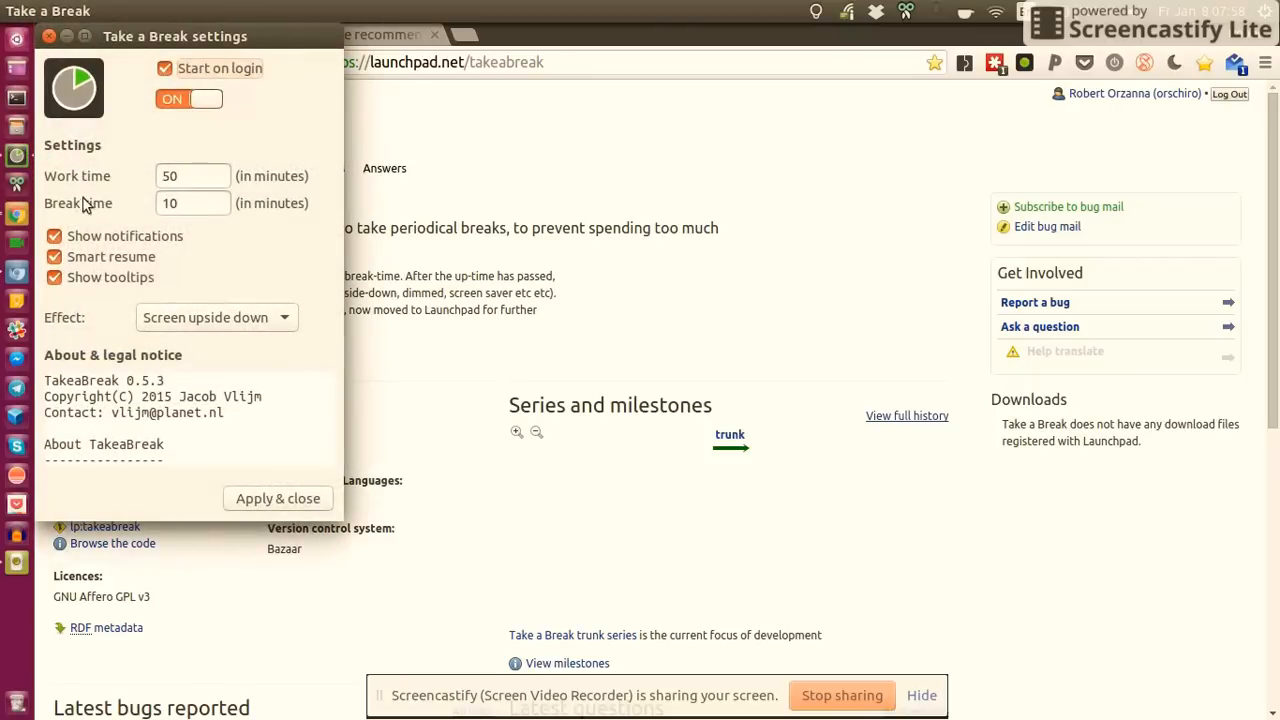
{"action": "left_click", "coordinate": [188, 100]}
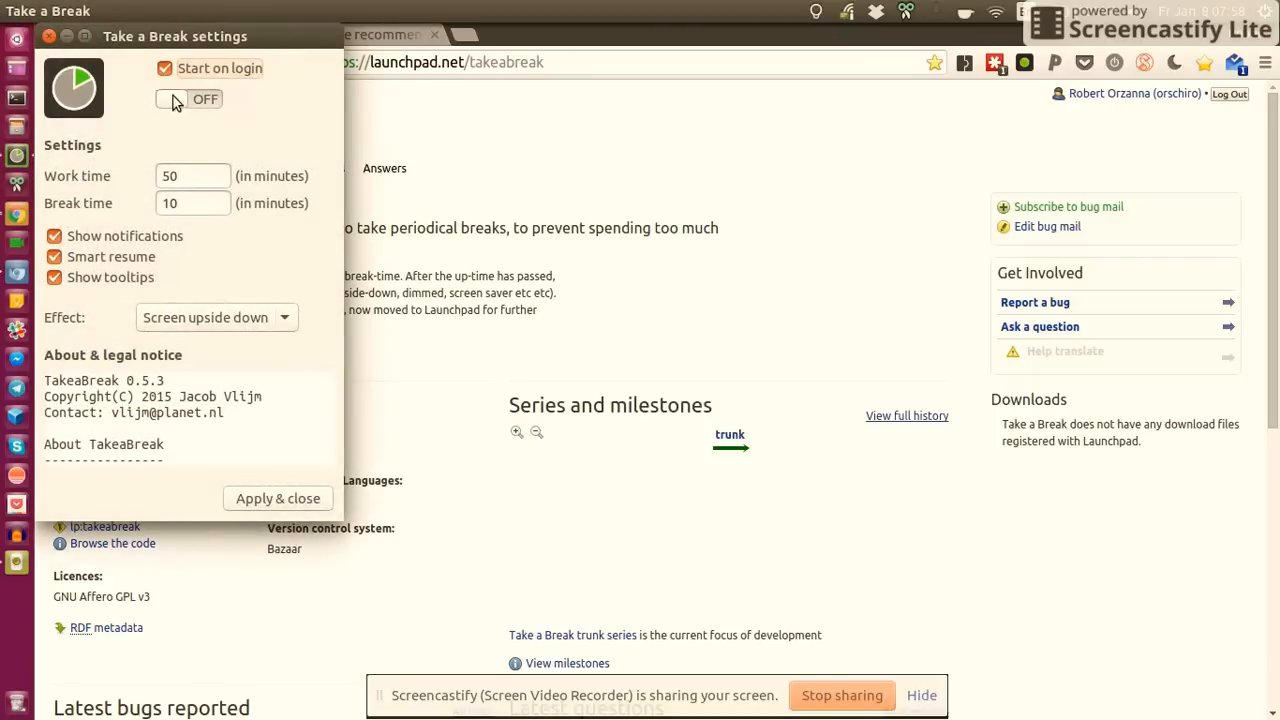
{"action": "left_click", "coordinate": [188, 100]}
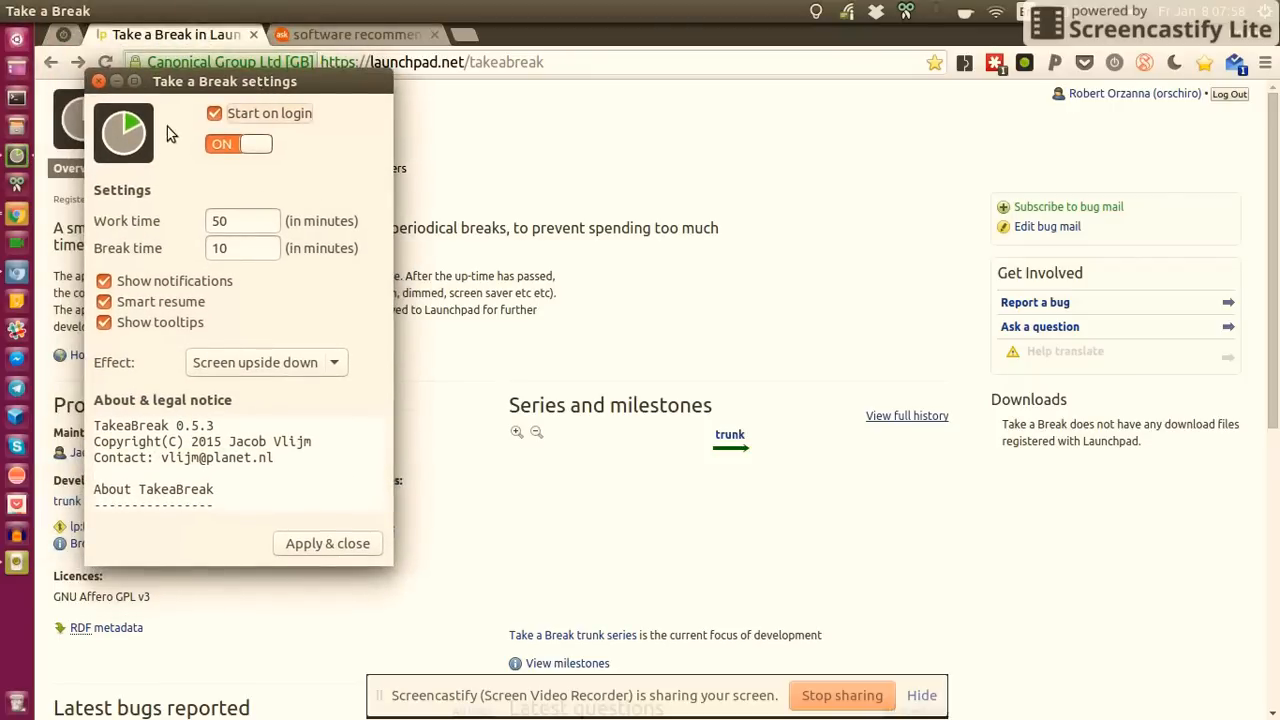
{"action": "mouse_move", "coordinate": [240, 336]}
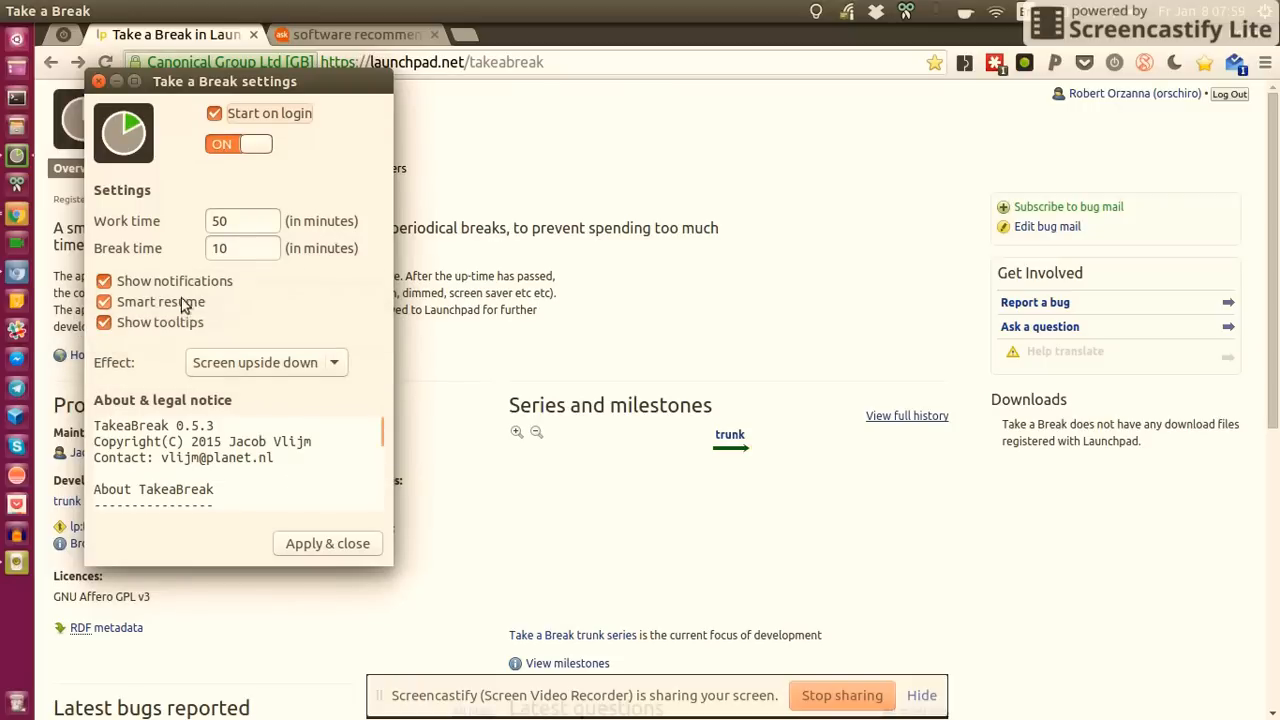
{"action": "mouse_move", "coordinate": [176, 306]}
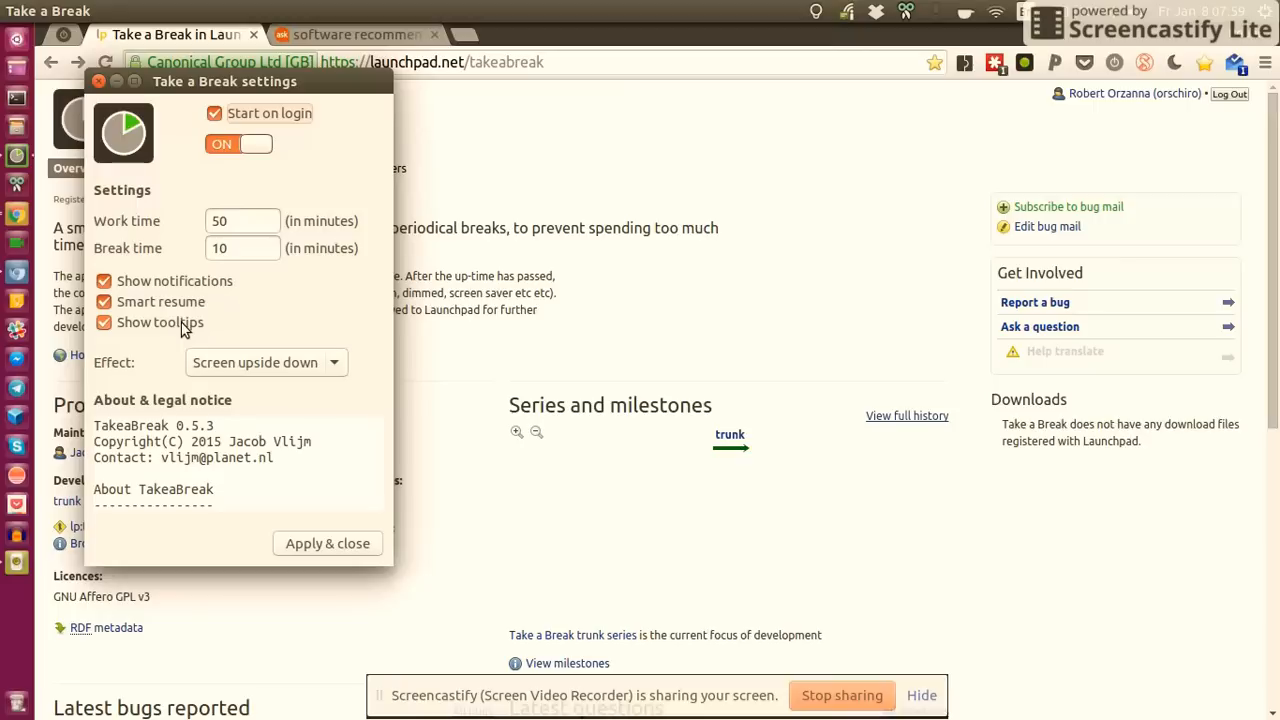
{"action": "mouse_move", "coordinate": [296, 350]}
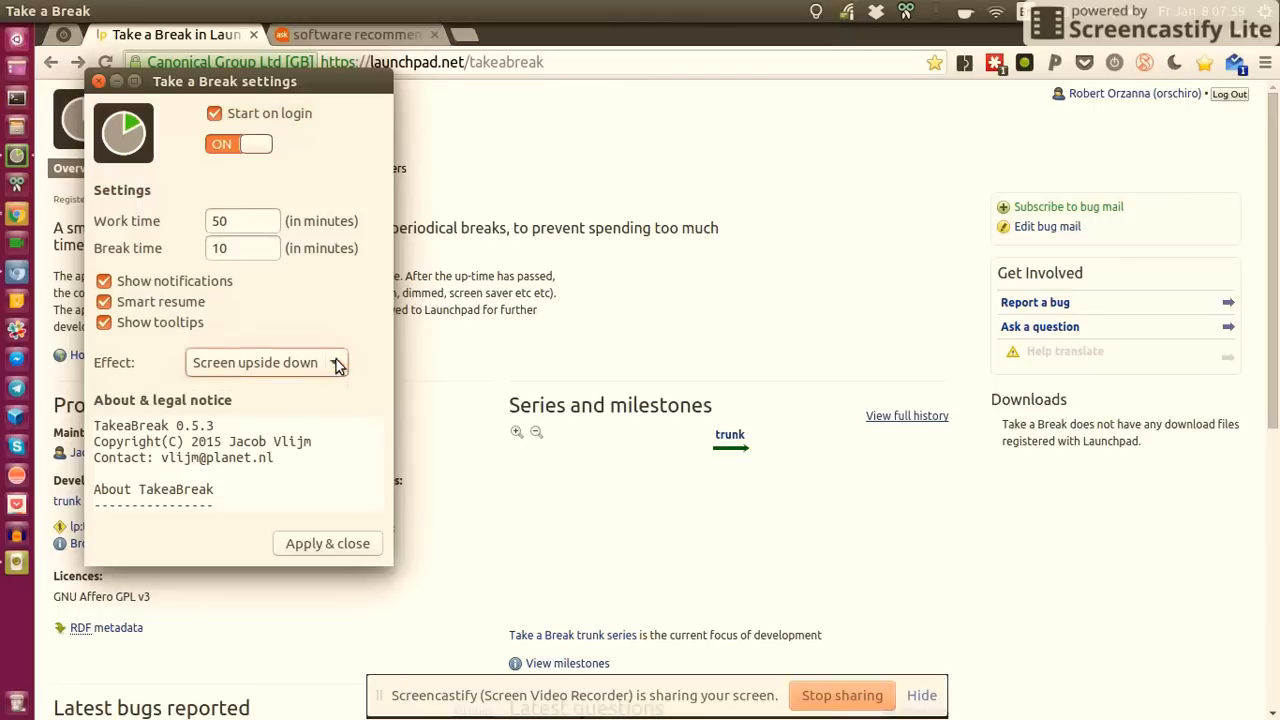
{"action": "left_click", "coordinate": [268, 362]}
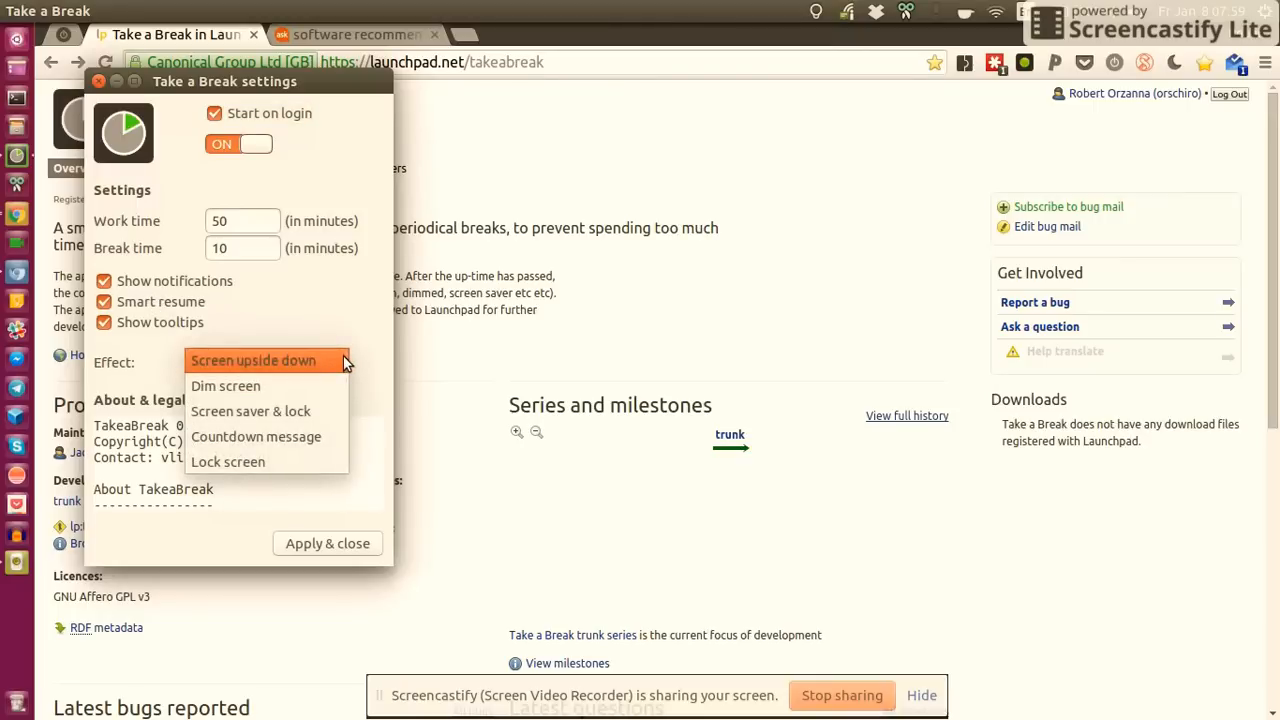
{"action": "mouse_move", "coordinate": [340, 360]}
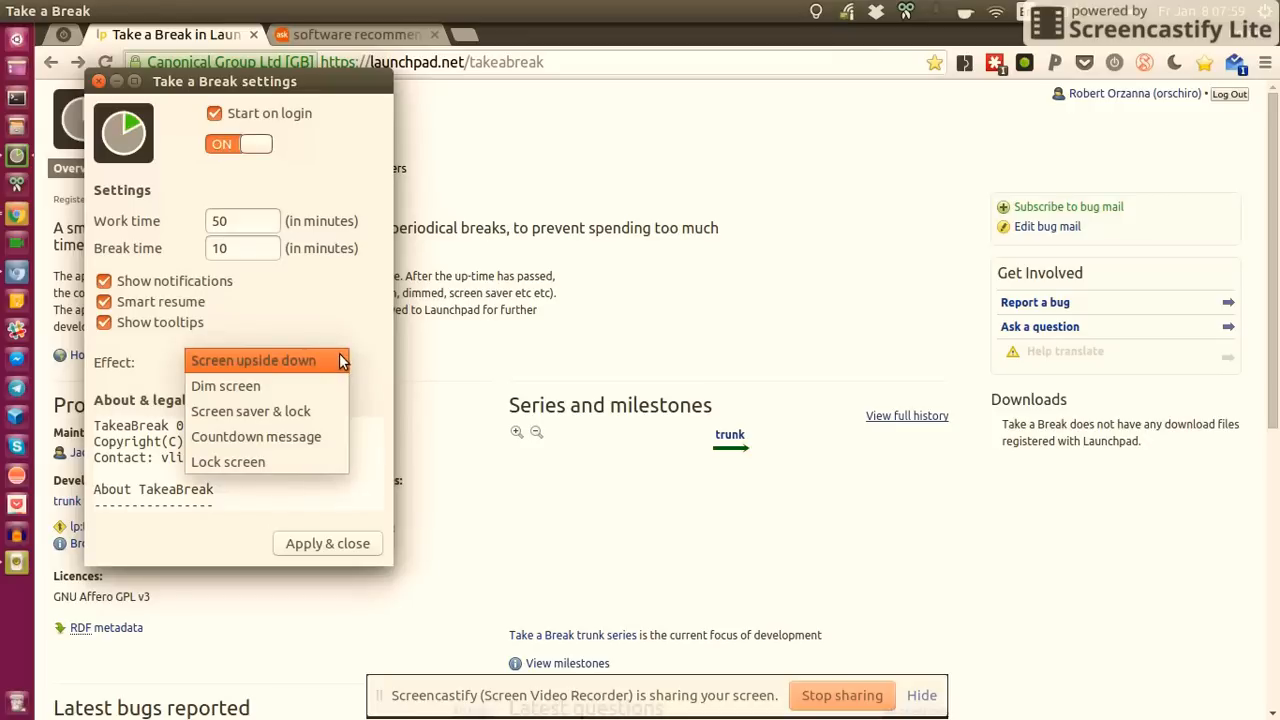
{"action": "mouse_move", "coordinate": [360, 348]}
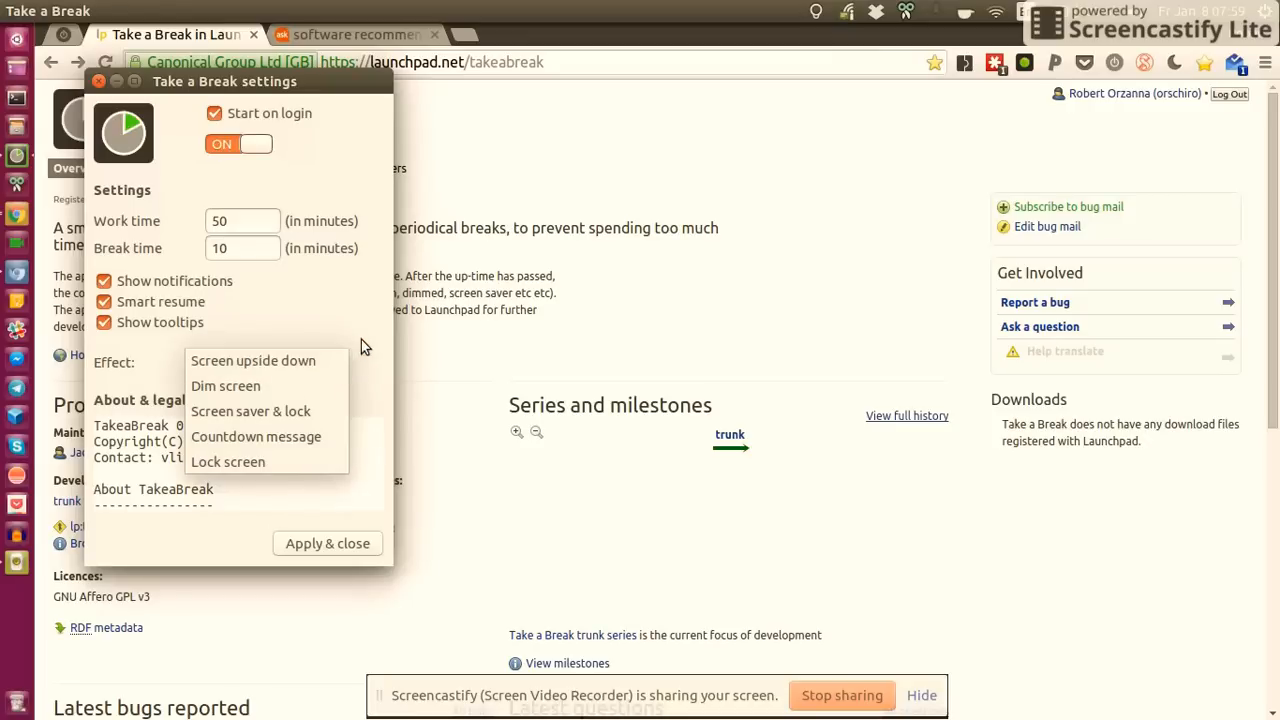
{"action": "left_click", "coordinate": [252, 360]}
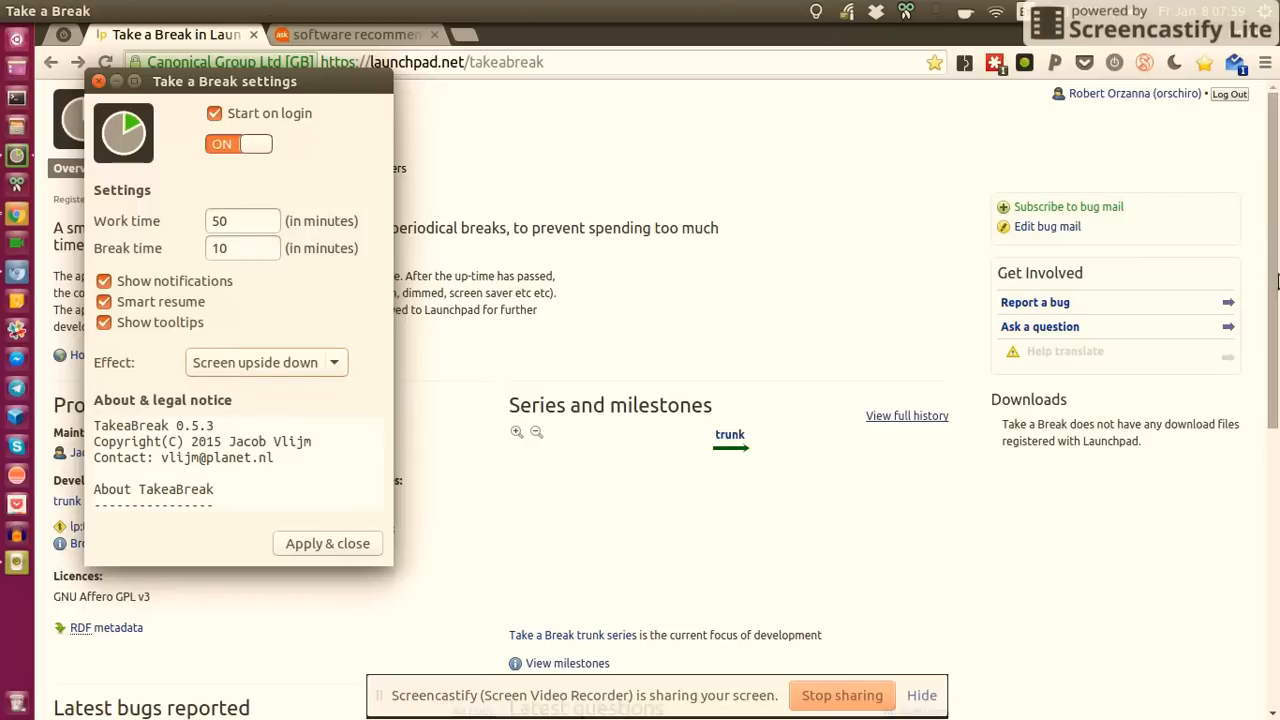
{"action": "mouse_move", "coordinate": [444, 356]}
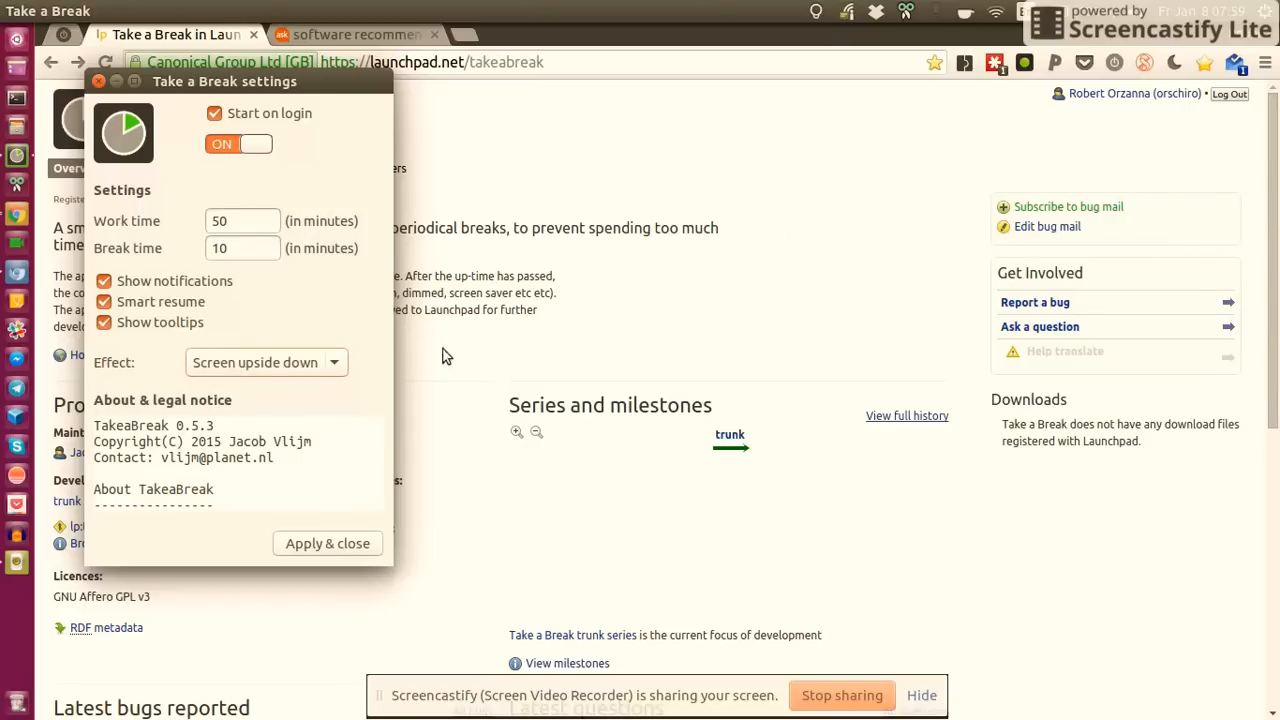
{"action": "mouse_move", "coordinate": [416, 344]}
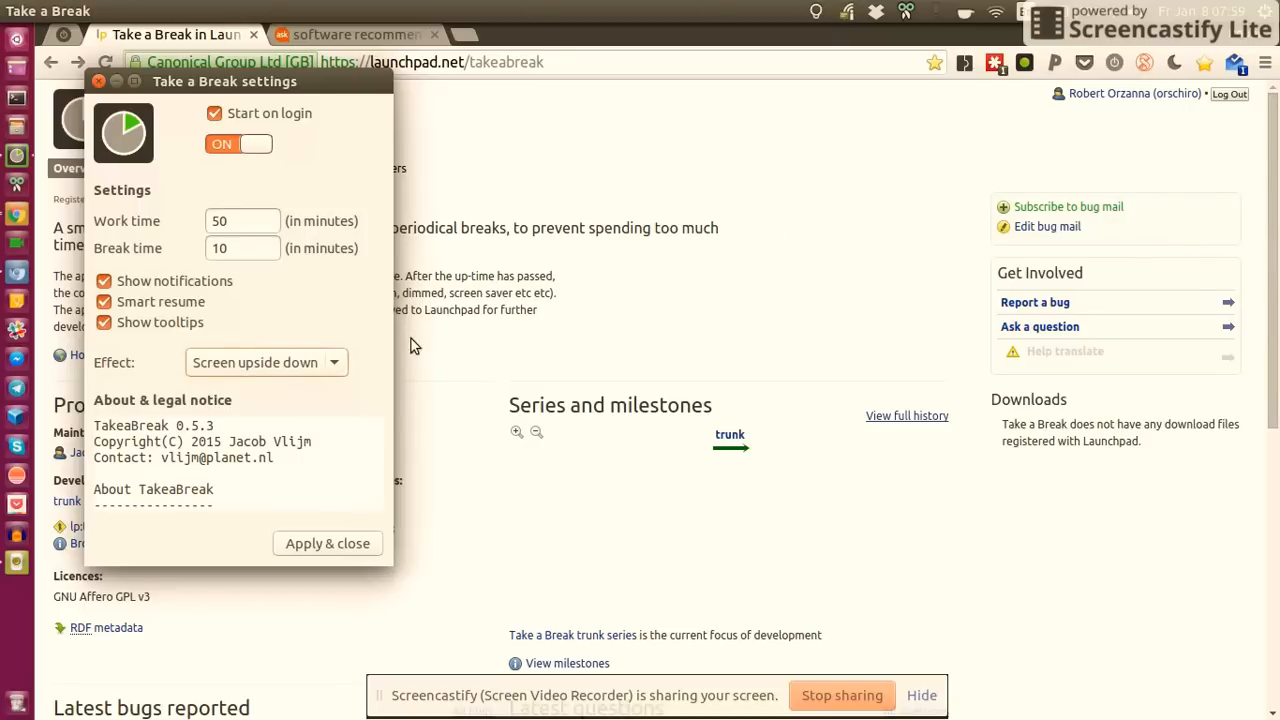
{"action": "mouse_move", "coordinate": [348, 358]}
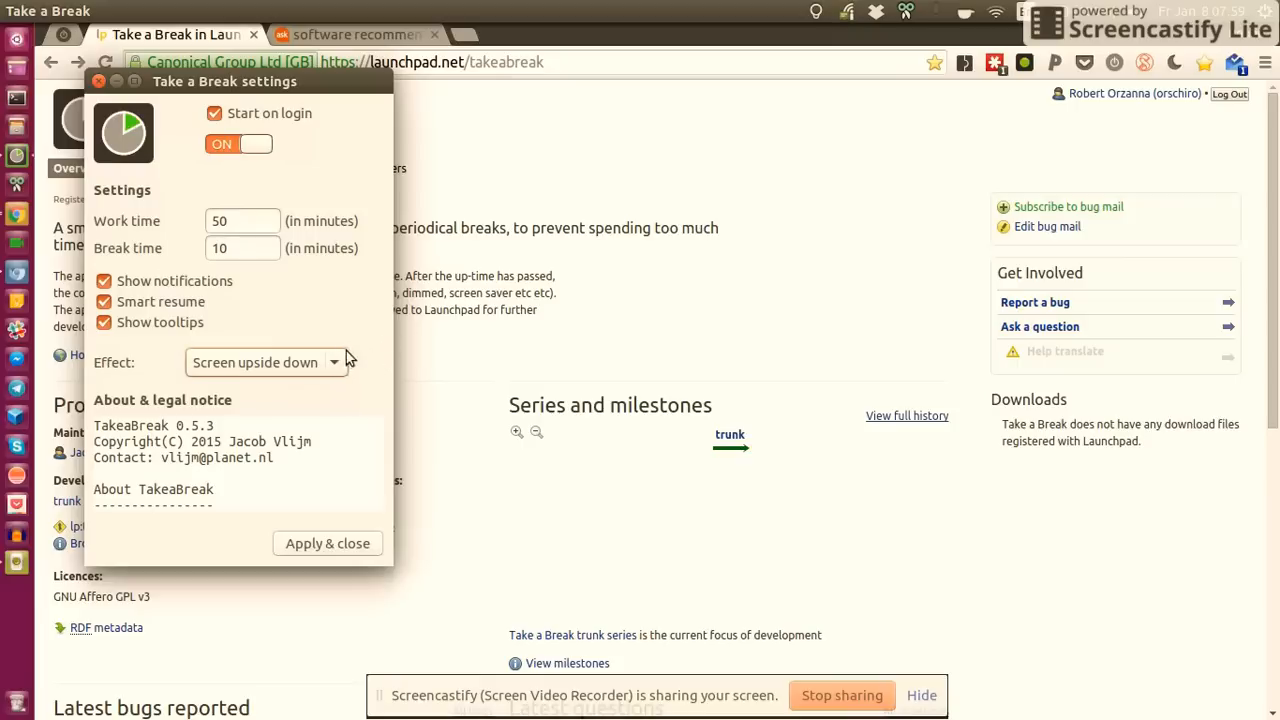
{"action": "mouse_move", "coordinate": [358, 360]}
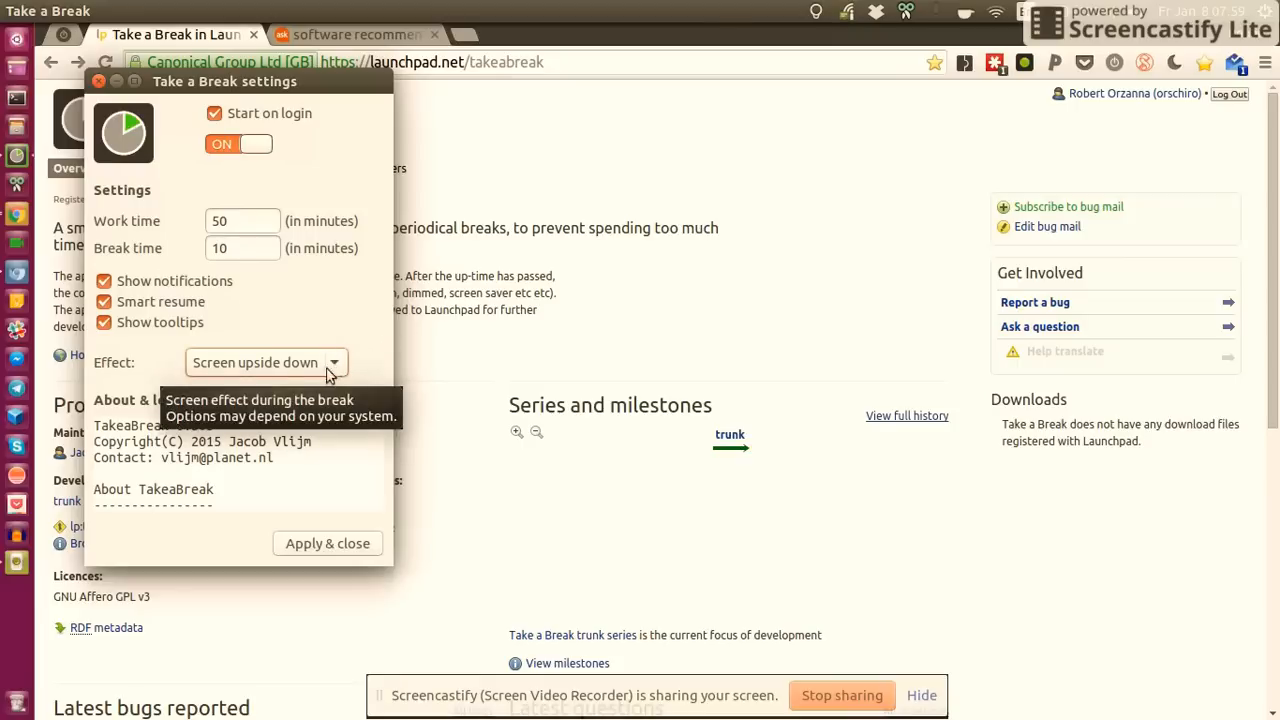
{"action": "mouse_move", "coordinate": [318, 368]}
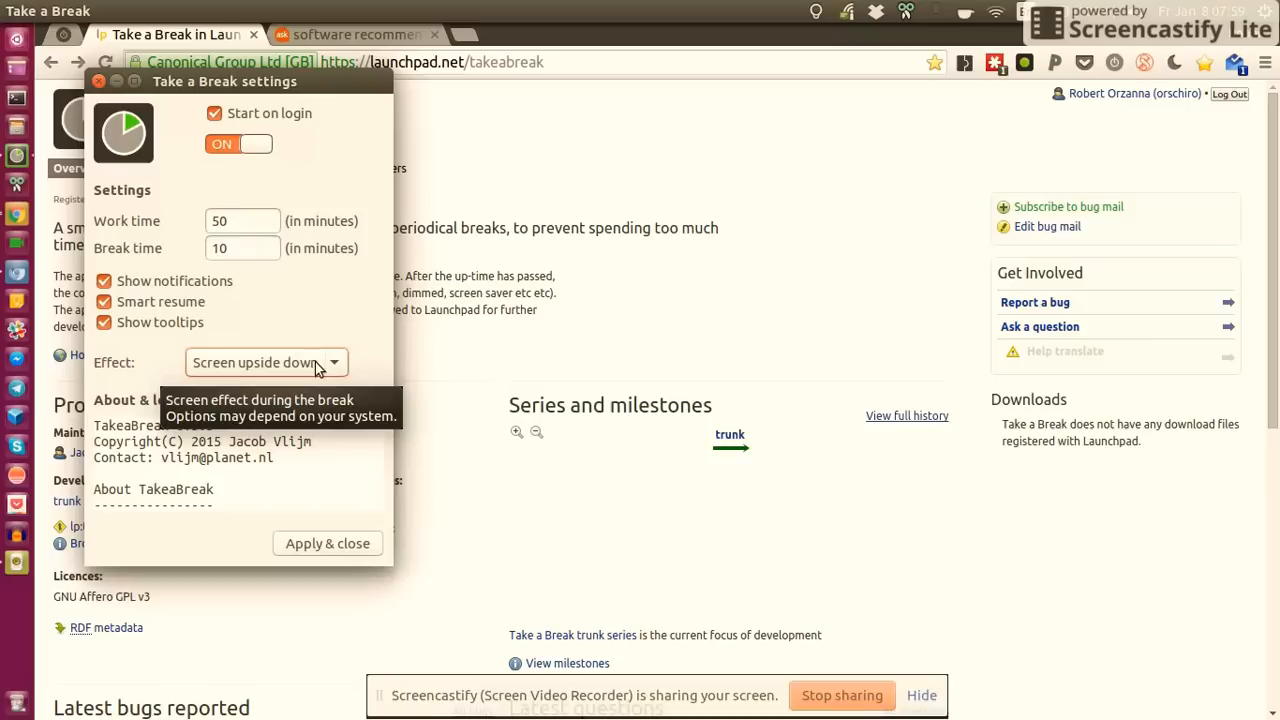
{"action": "mouse_move", "coordinate": [316, 370]}
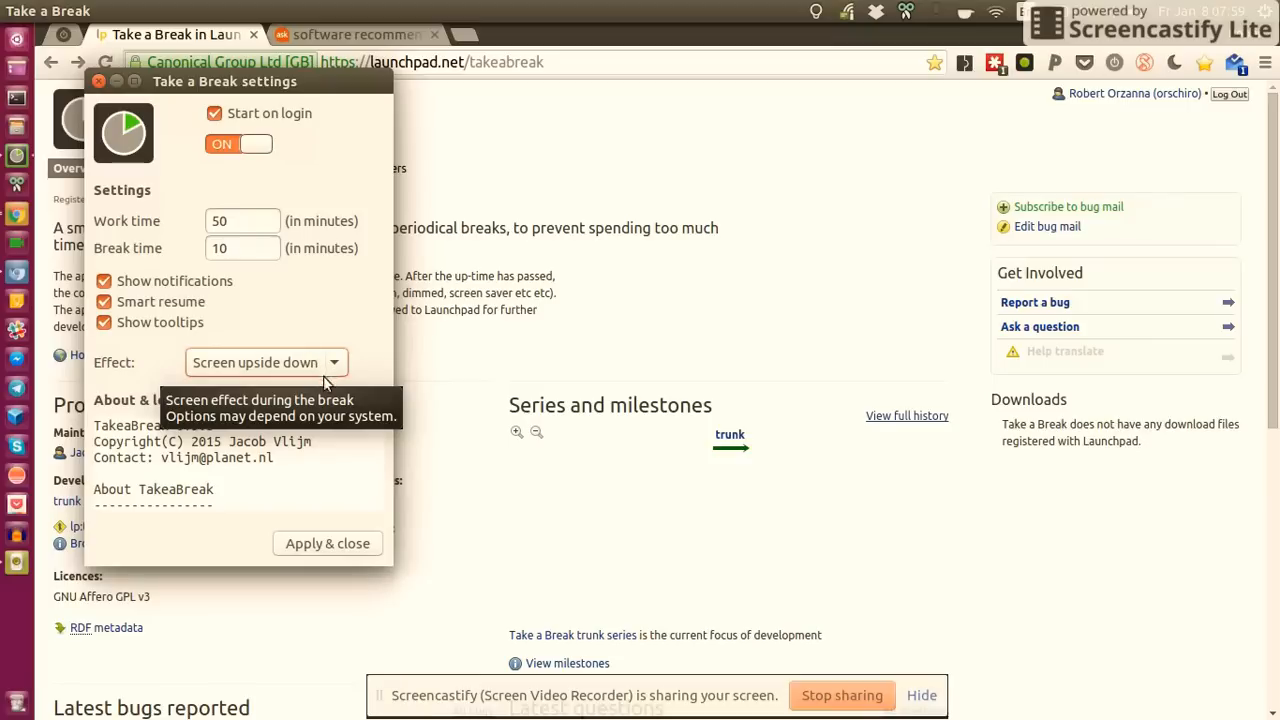
{"action": "left_click", "coordinate": [264, 362]}
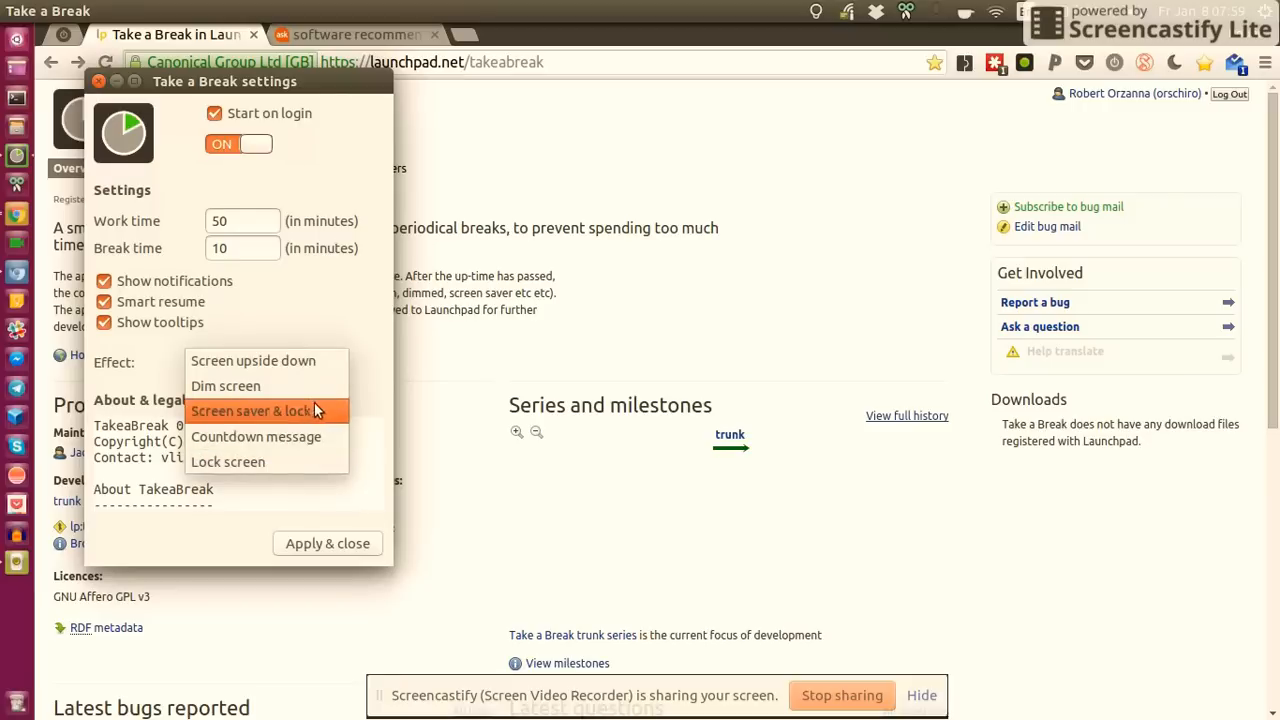
{"action": "mouse_move", "coordinate": [372, 332]}
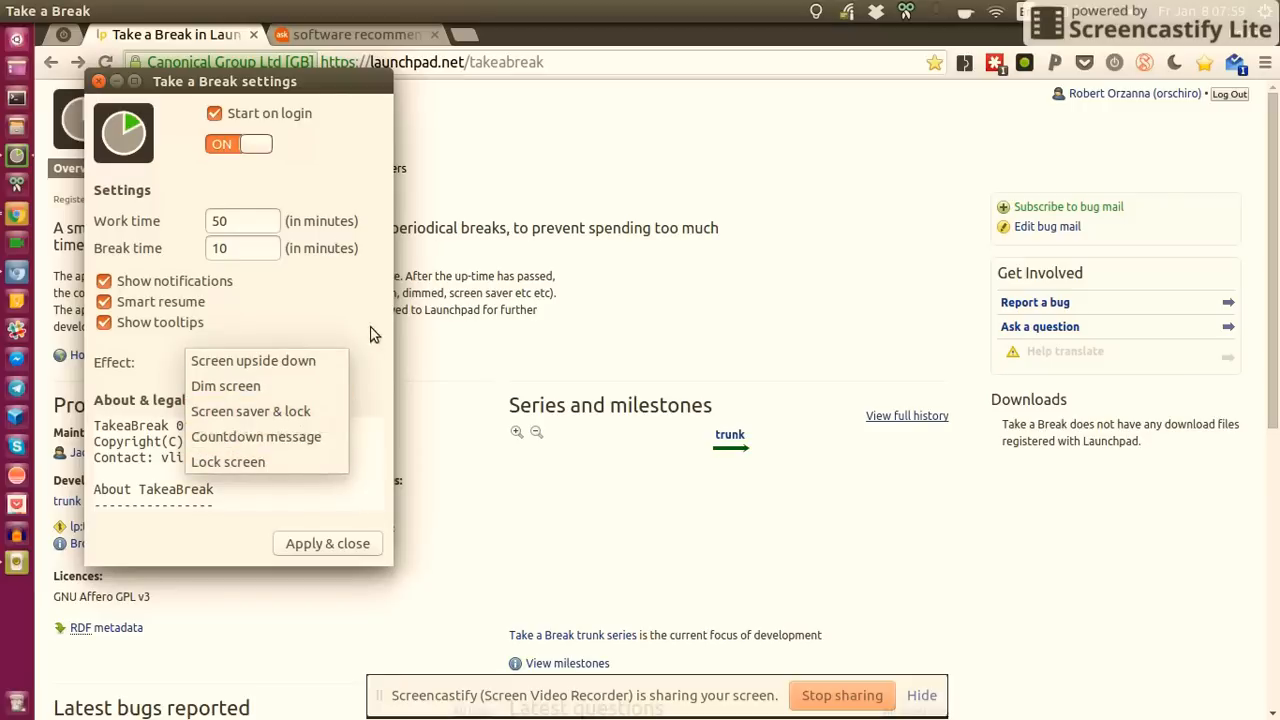
{"action": "left_click", "coordinate": [252, 360]}
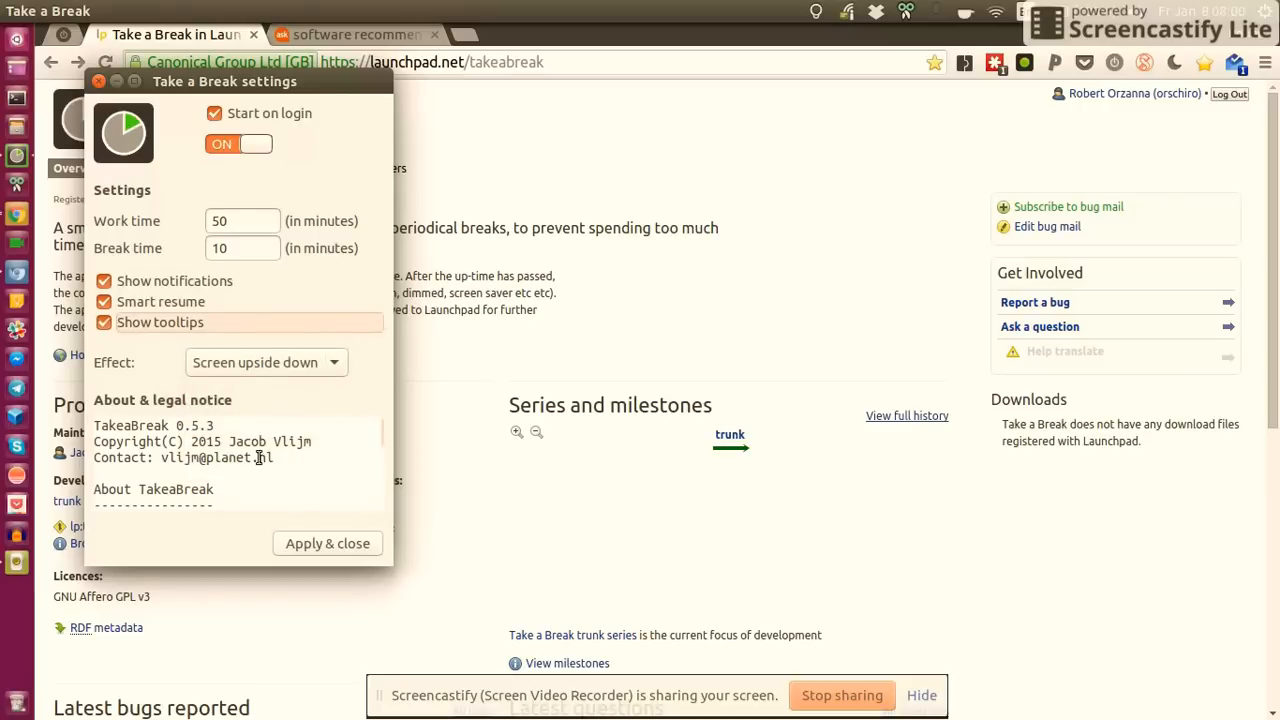
{"action": "left_click", "coordinate": [328, 544]}
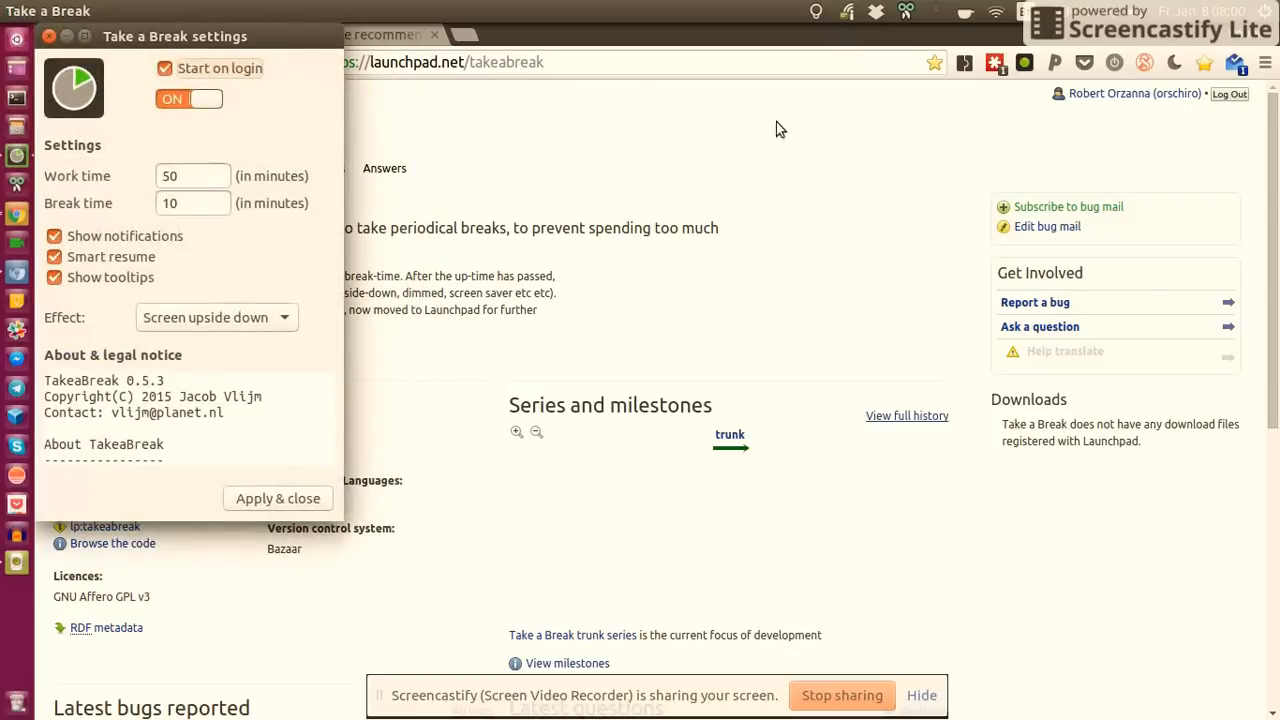
{"action": "mouse_move", "coordinate": [668, 188]}
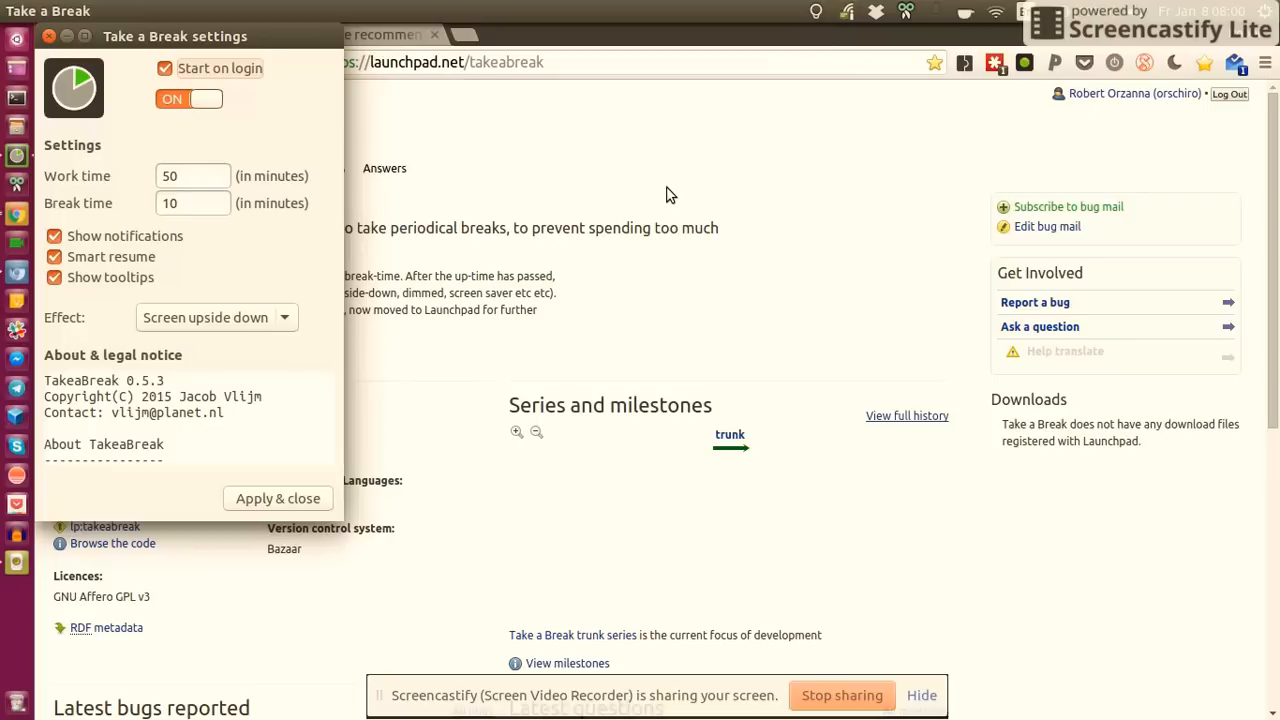
Step: Raise the Chromium window with the Launchpad takeabreak page above the settings dialog
{"action": "left_click", "coordinate": [278, 498]}
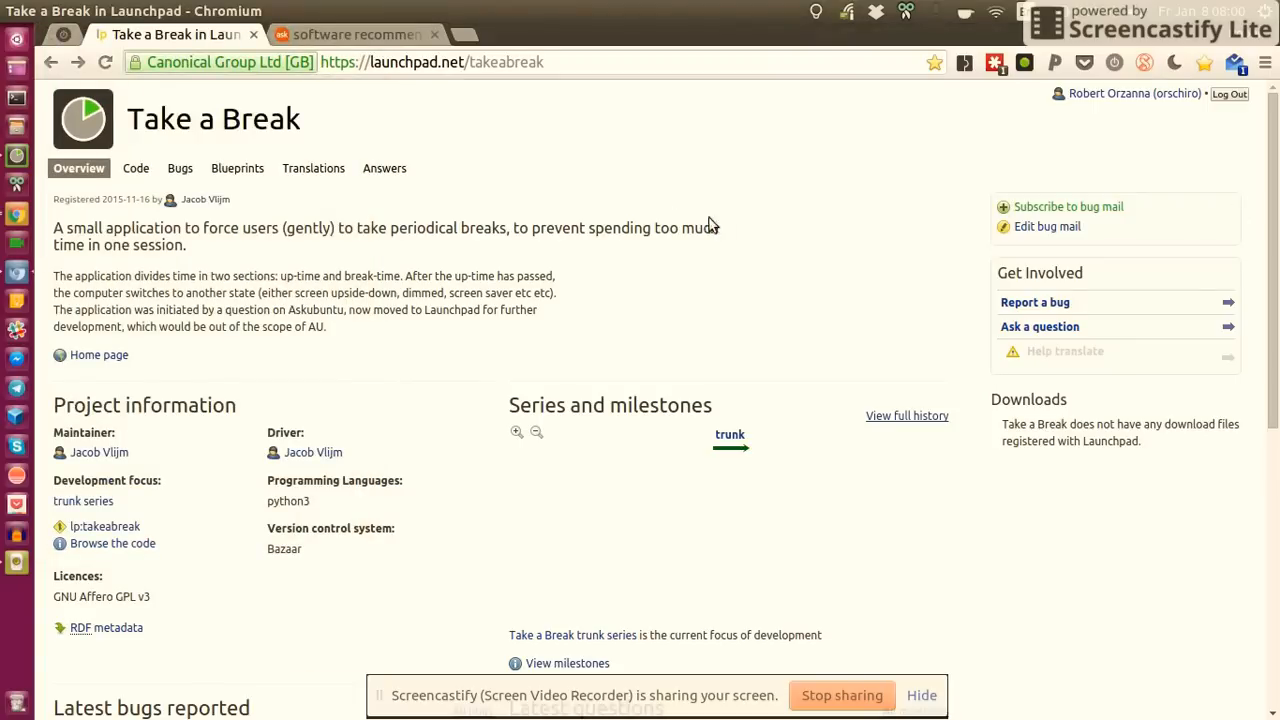
{"action": "scroll", "scroll_direction": "down", "scroll_amount": 3}
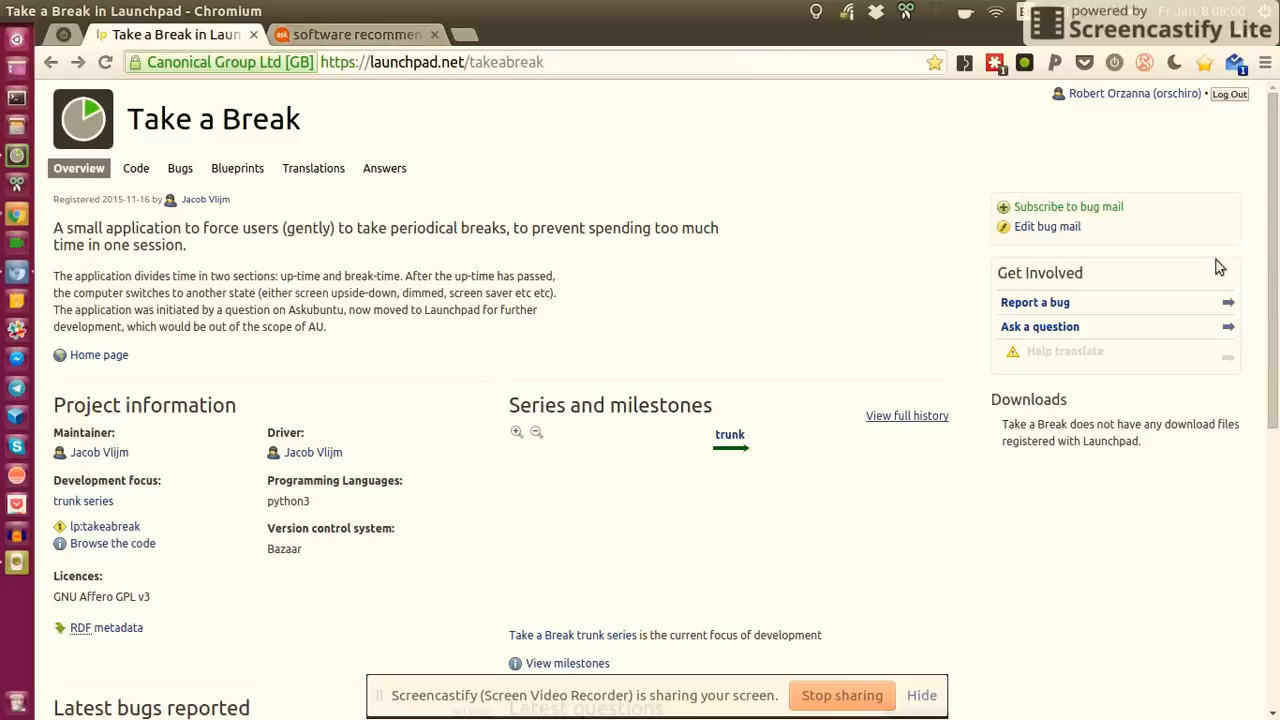
{"action": "mouse_move", "coordinate": [360, 32]}
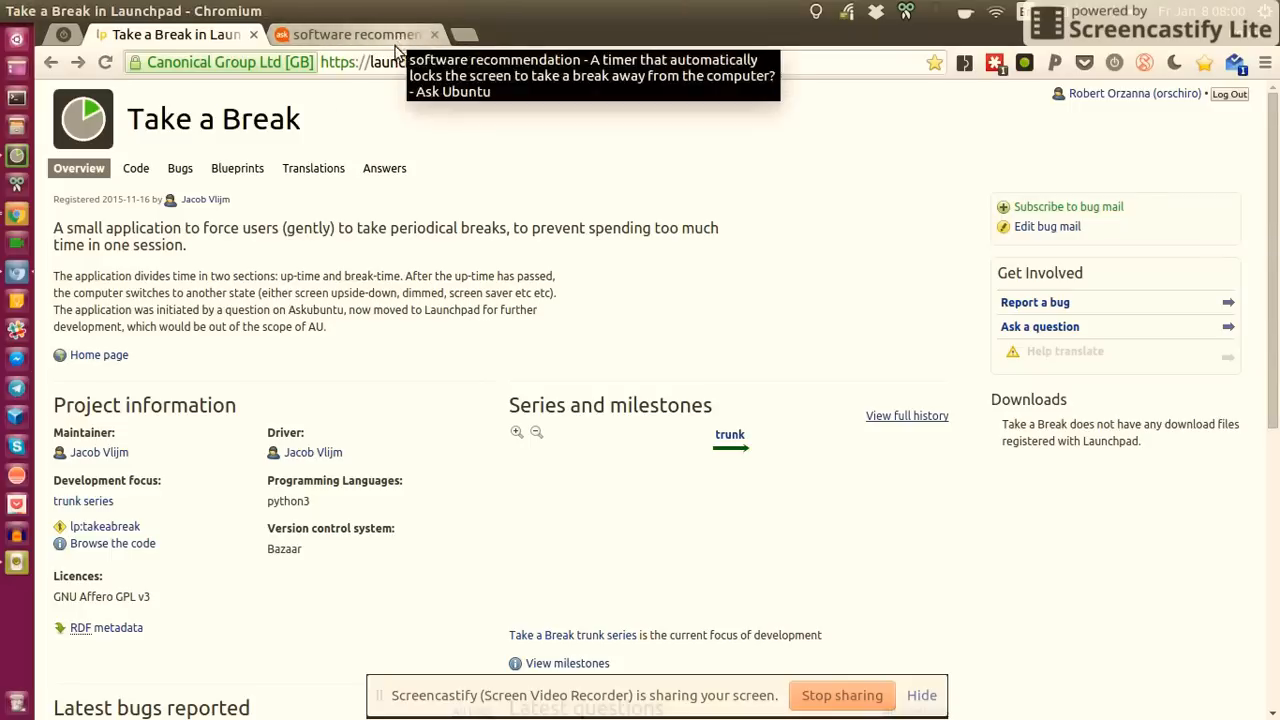
{"action": "mouse_move", "coordinate": [402, 38]}
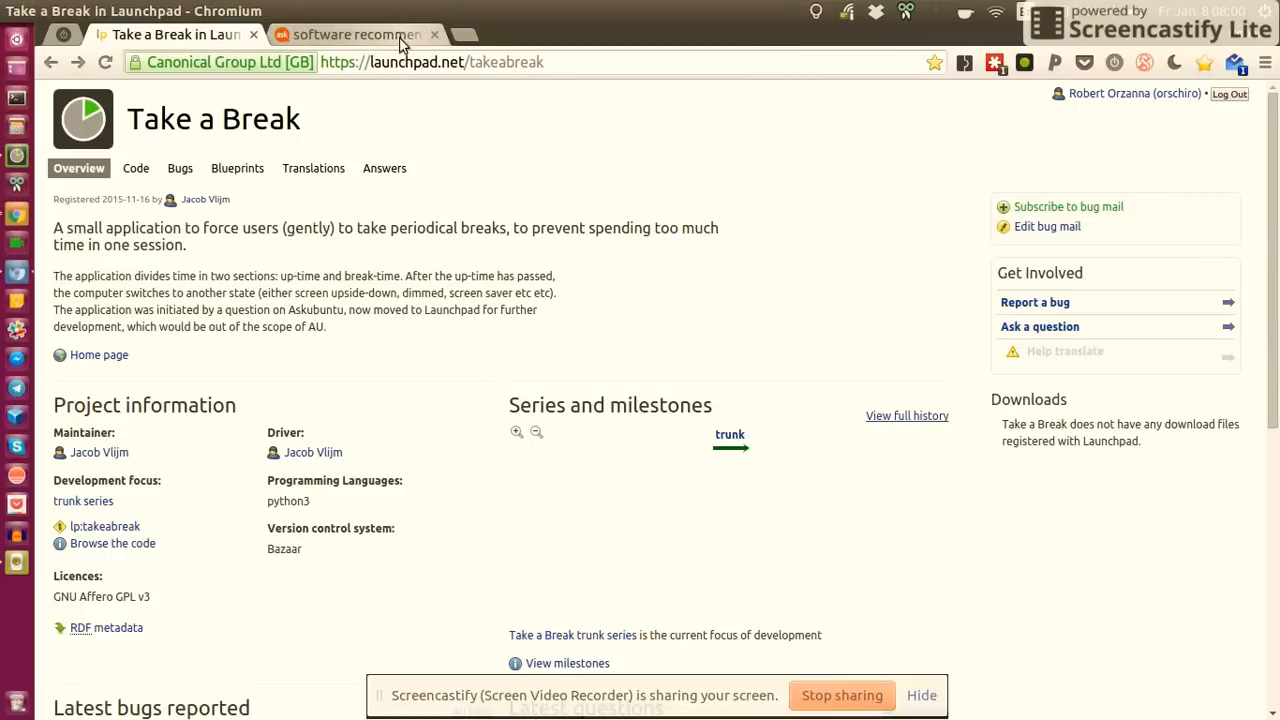
{"action": "mouse_move", "coordinate": [856, 710]}
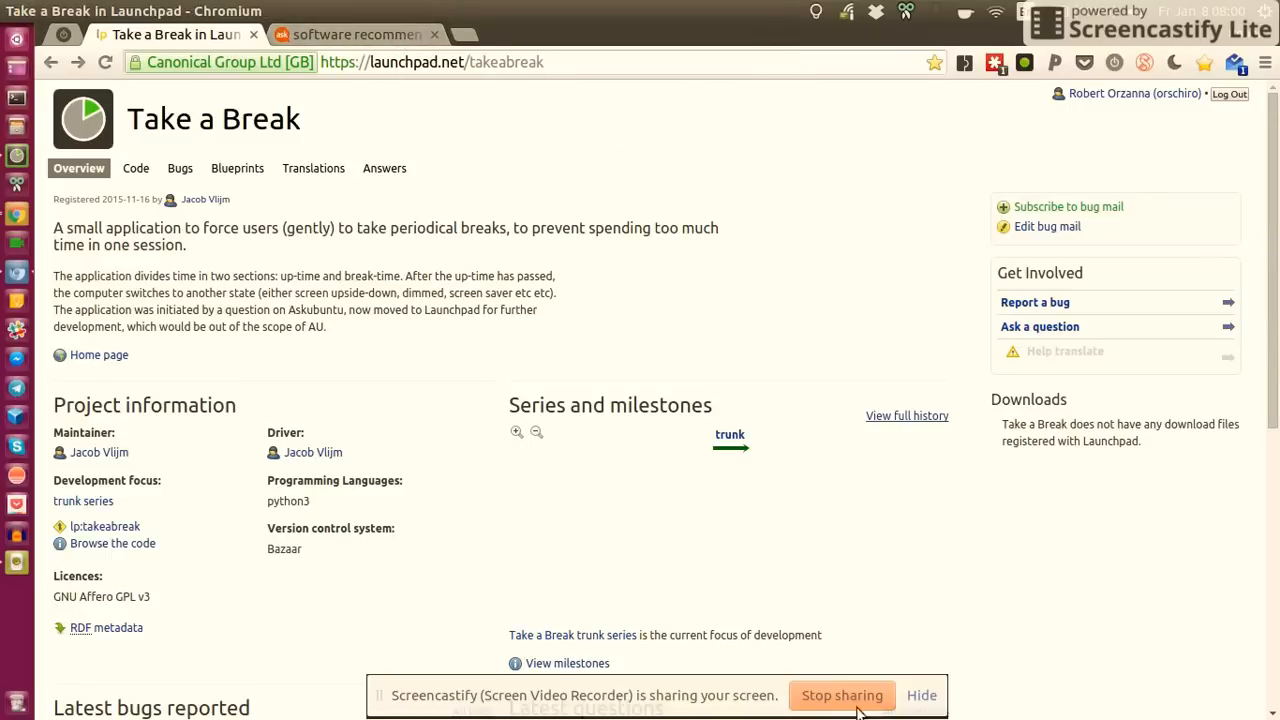